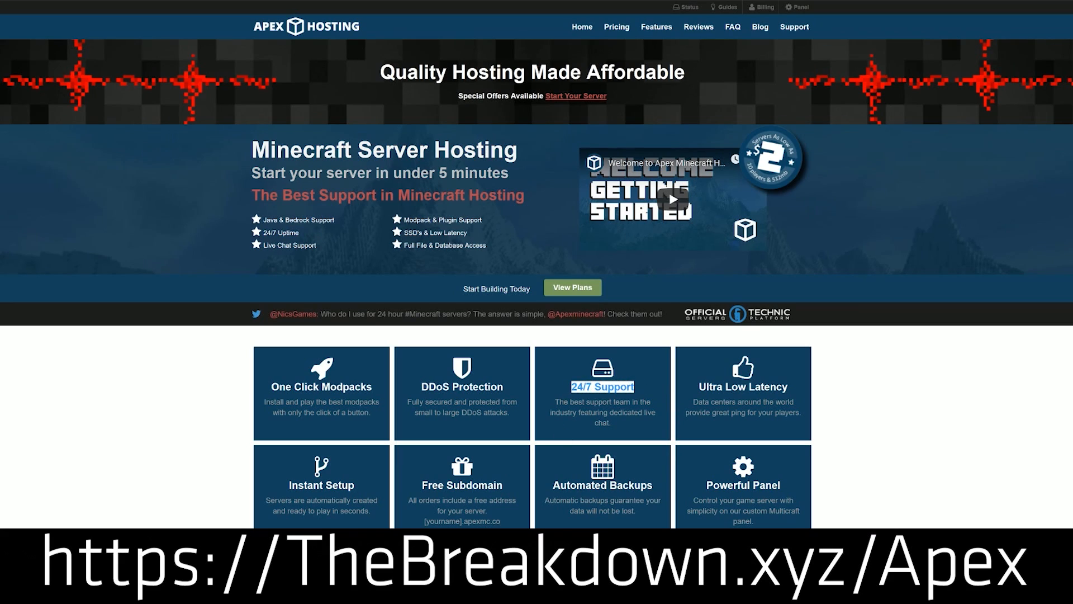
mouse_move(248, 481)
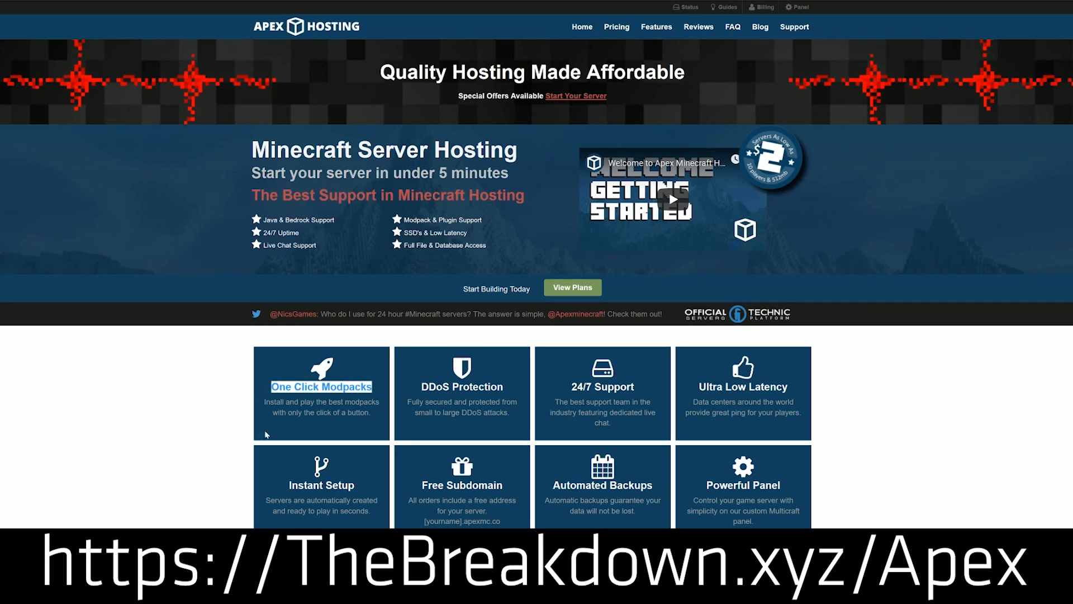
mouse_move(213, 405)
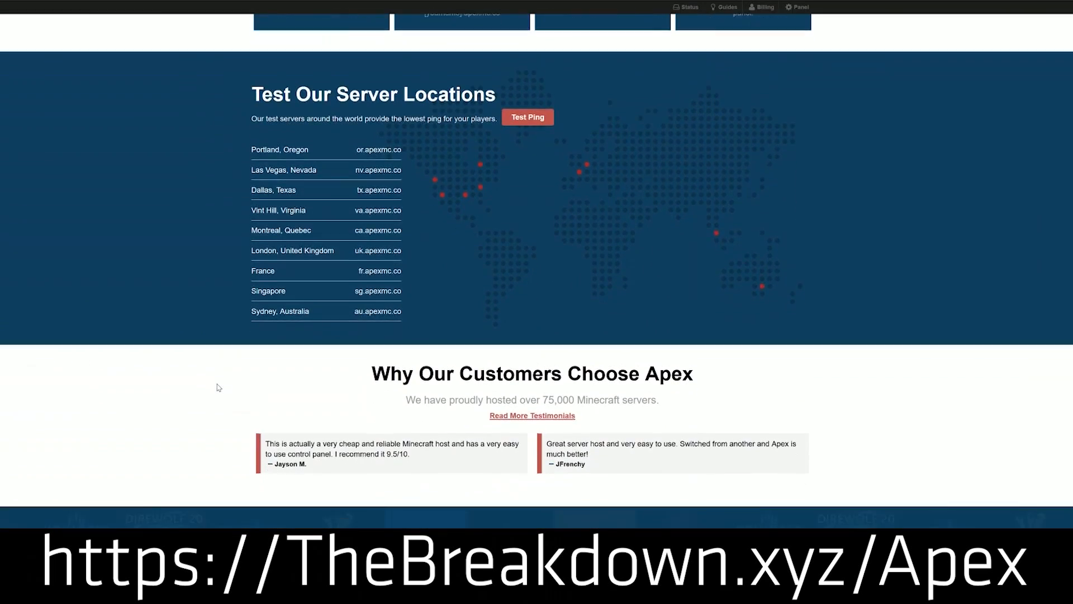
Open the Minecraft Launcher, switch to the other account, and launch Java Edition 1.14.4
scroll("down", 3)
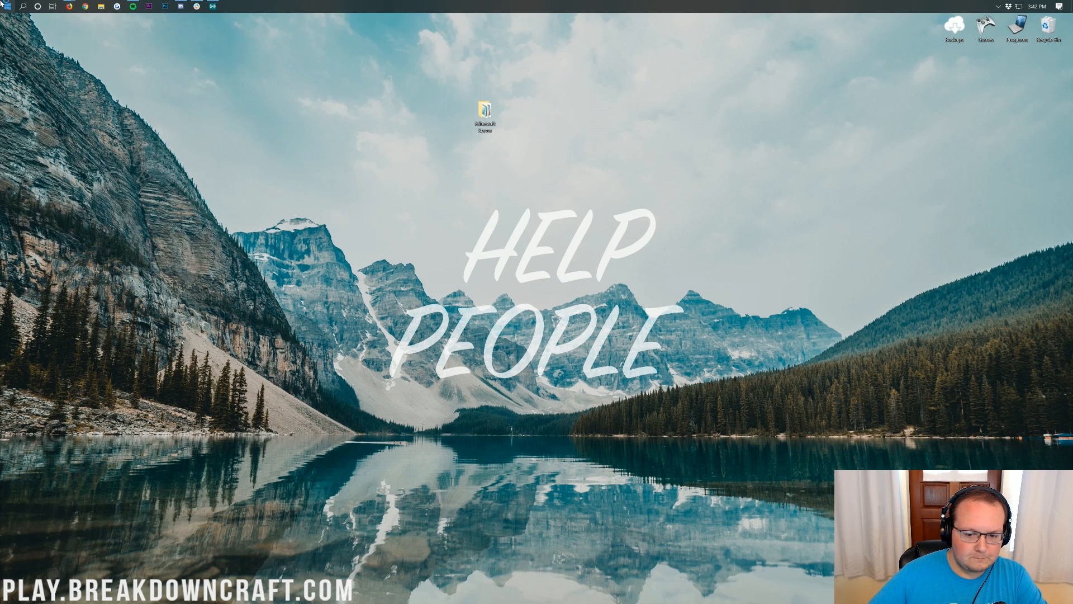
double_click(484, 113)
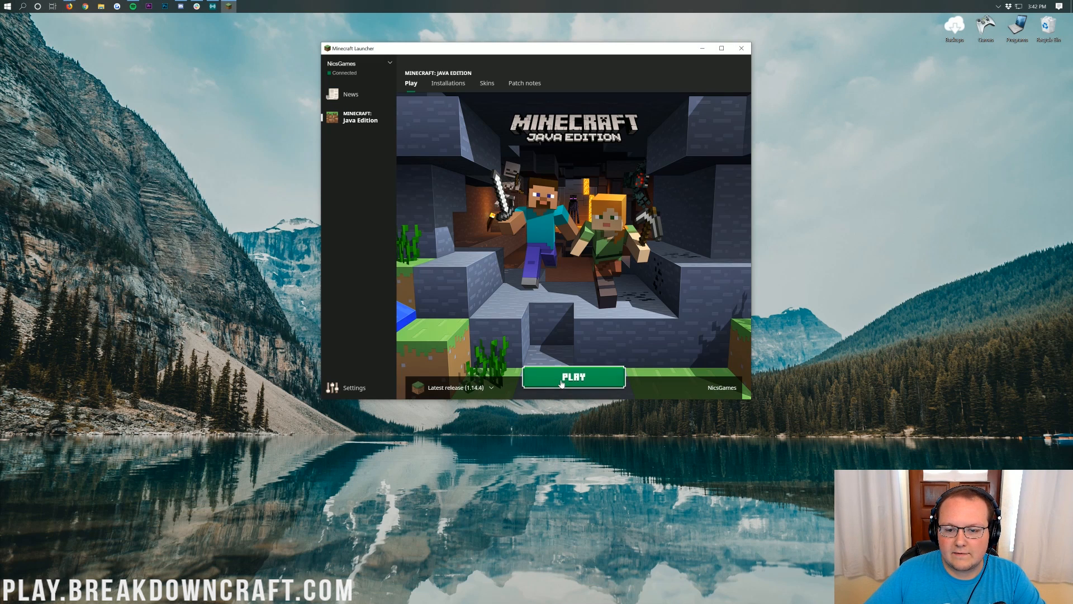
type("minecraft")
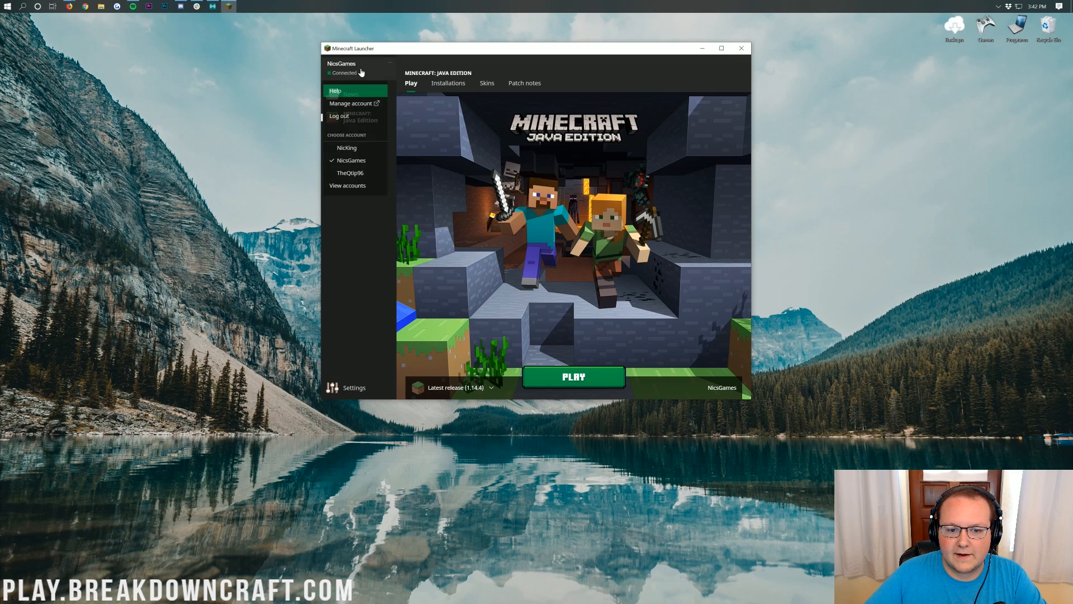
left_click(347, 147)
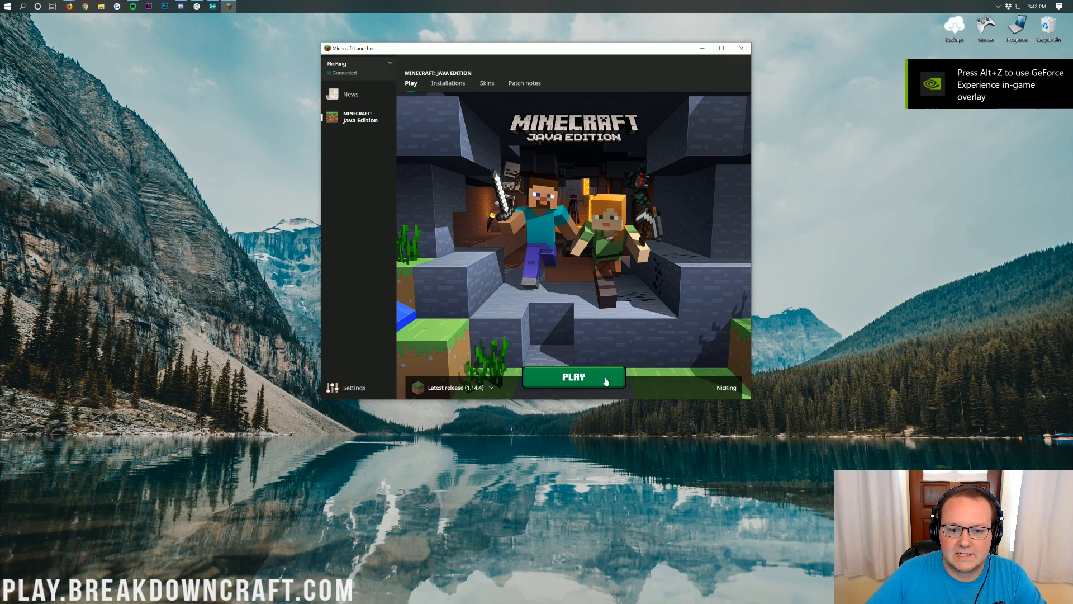
left_click(574, 376)
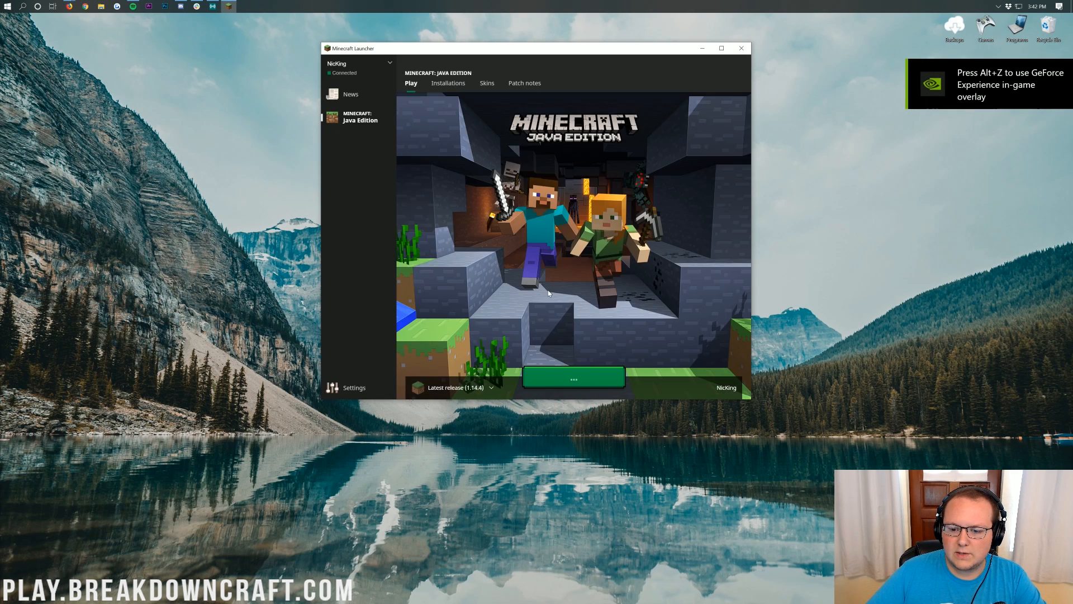
left_click(573, 377)
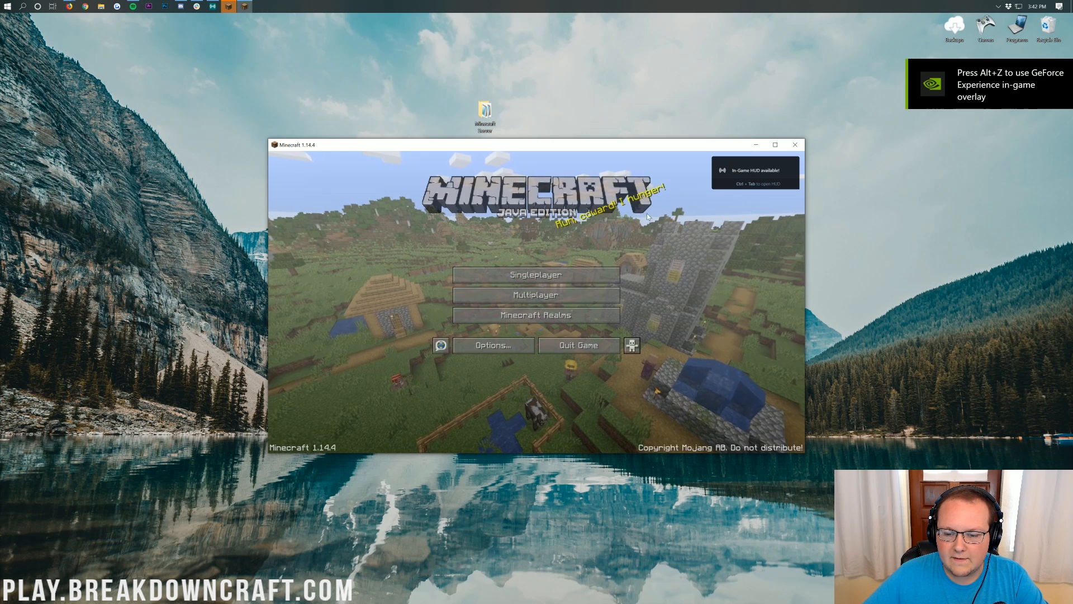
Load the Play with Friends singleplayer world and snap its window to the left half
left_click(535, 274)
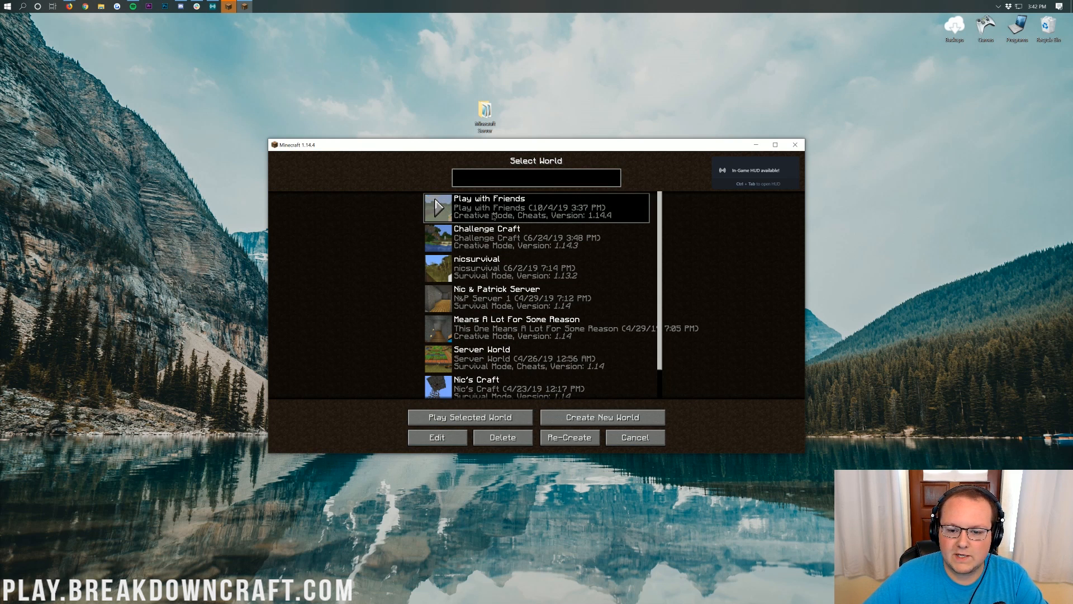
left_click(469, 417)
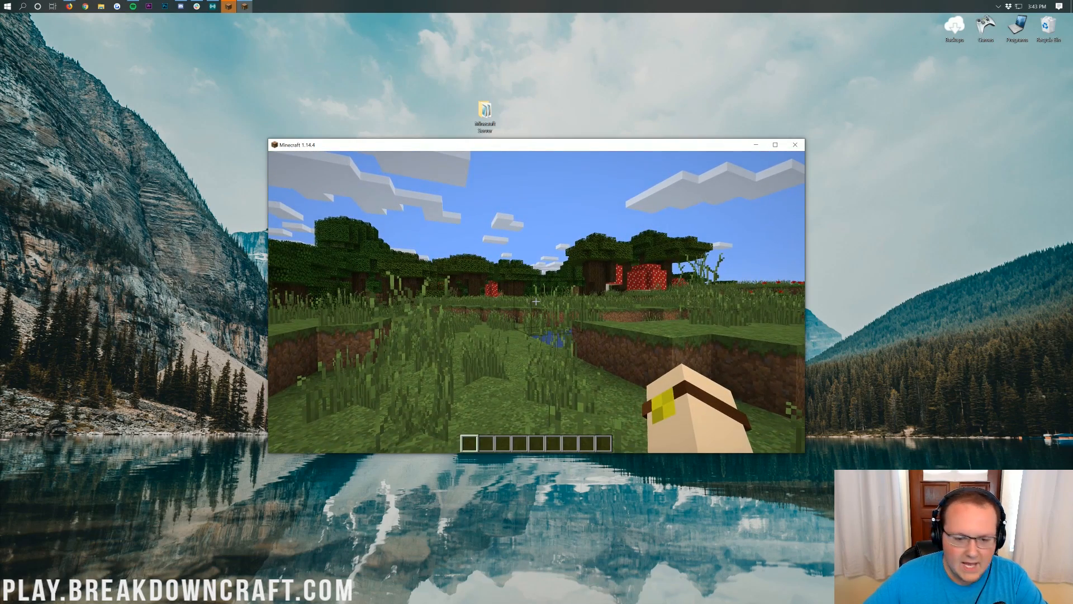
left_click_drag(534, 145, 384, 91)
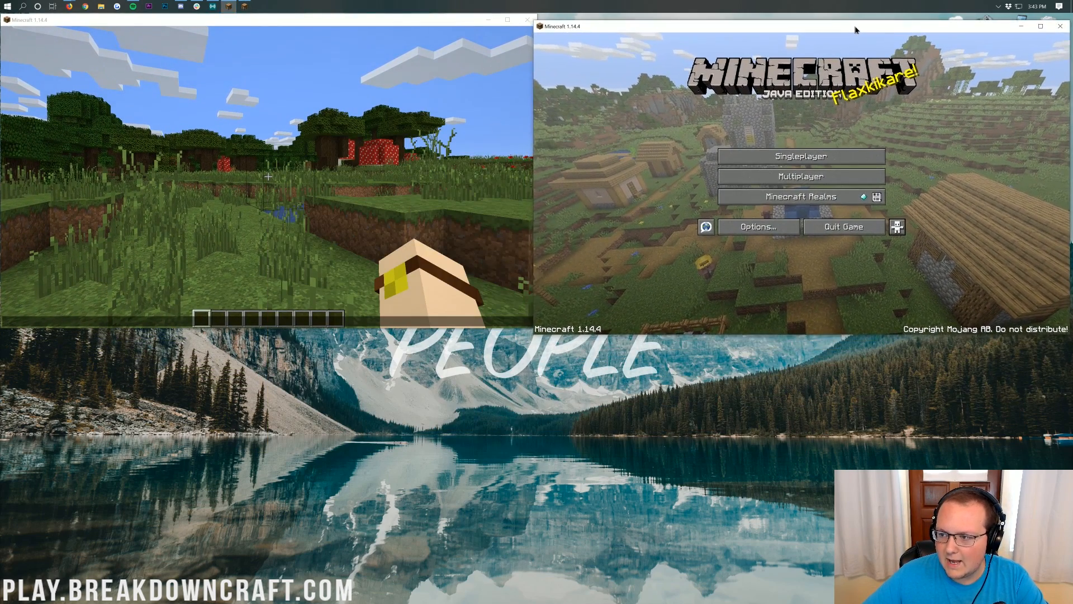
In the second game, back out of Singleplayer and open the Multiplayer server list
left_click(799, 156)
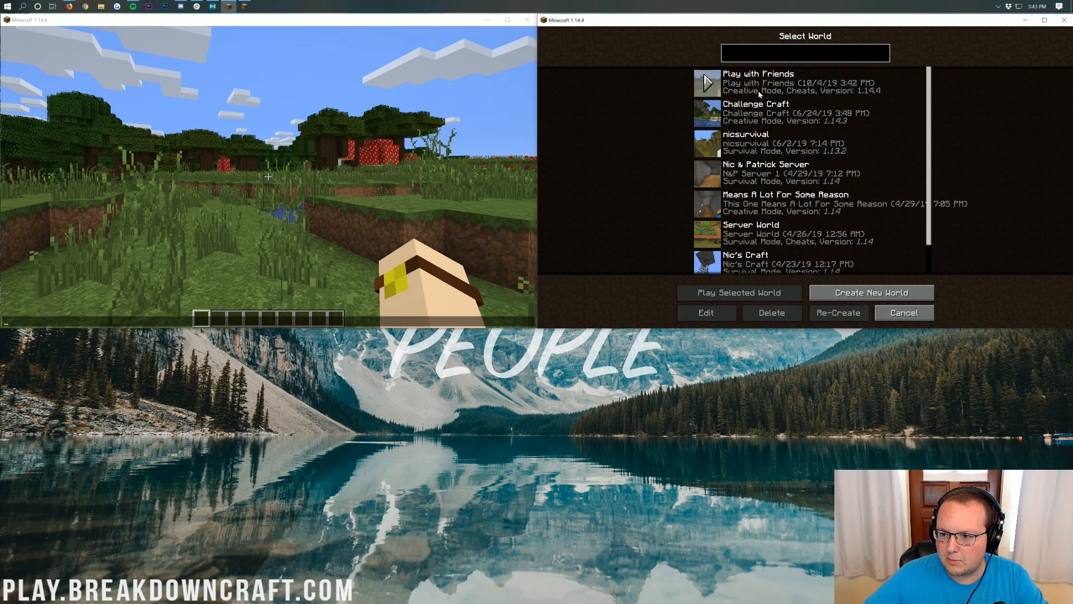
left_click(902, 312)
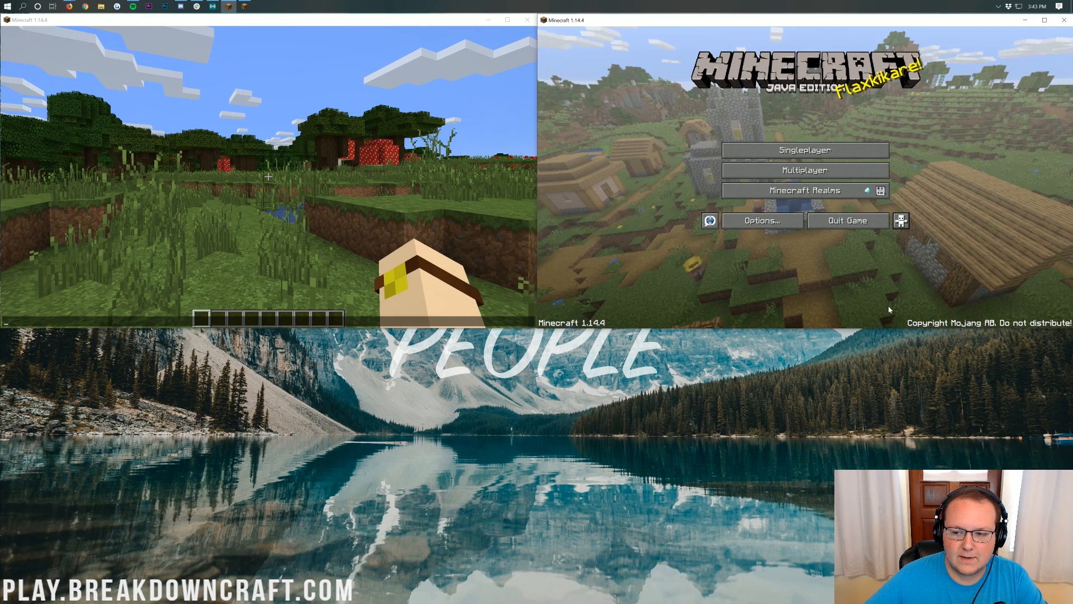
left_click(805, 150)
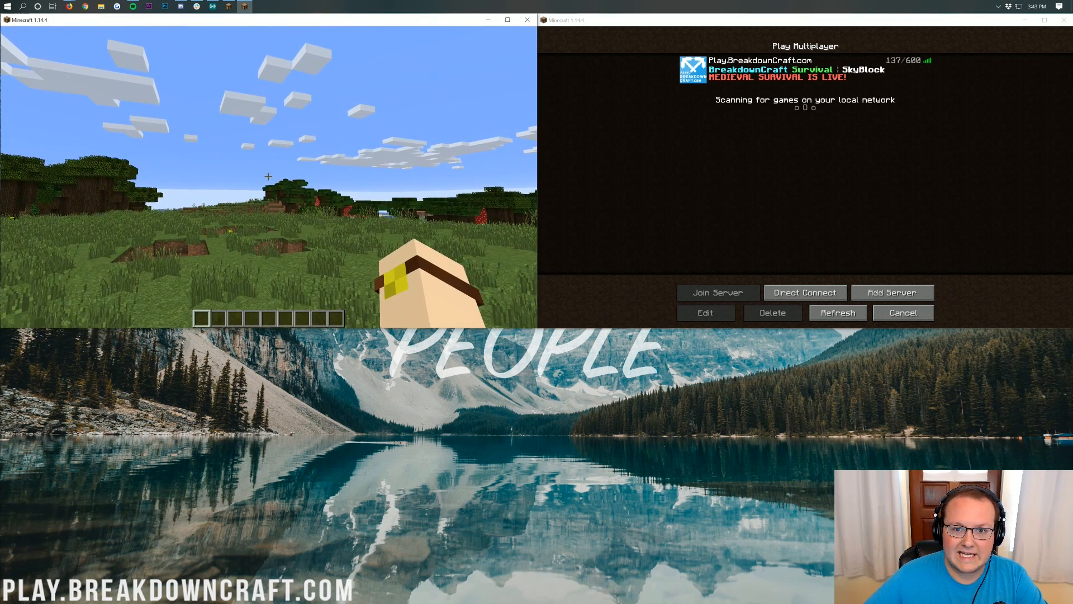
Open the hosted world to LAN with Survival game mode and cheats allowed
key("Escape")
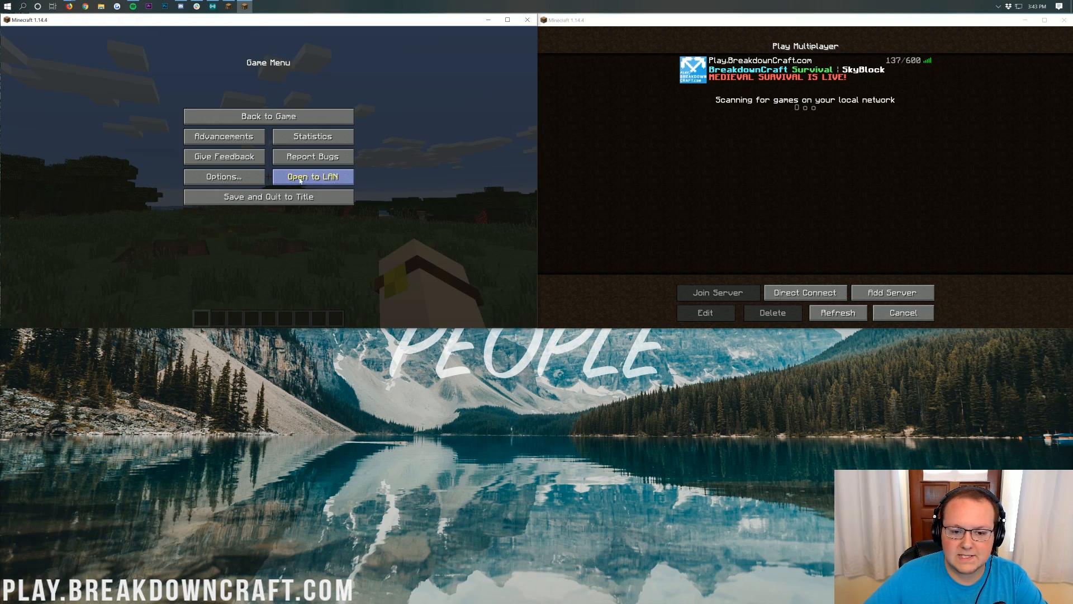
left_click(312, 176)
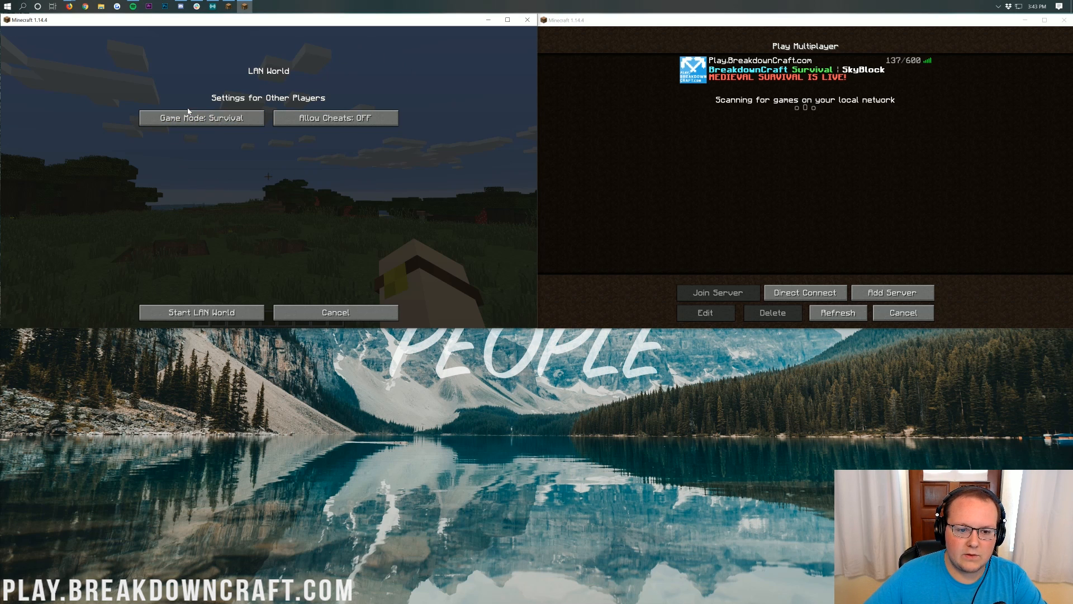
left_click(201, 117)
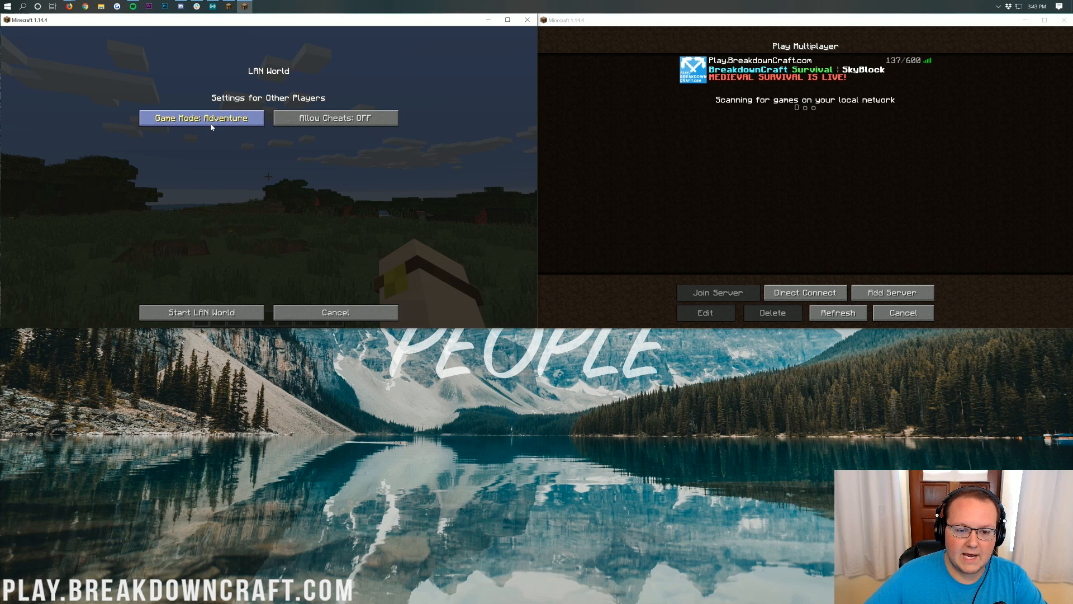
left_click(201, 117)
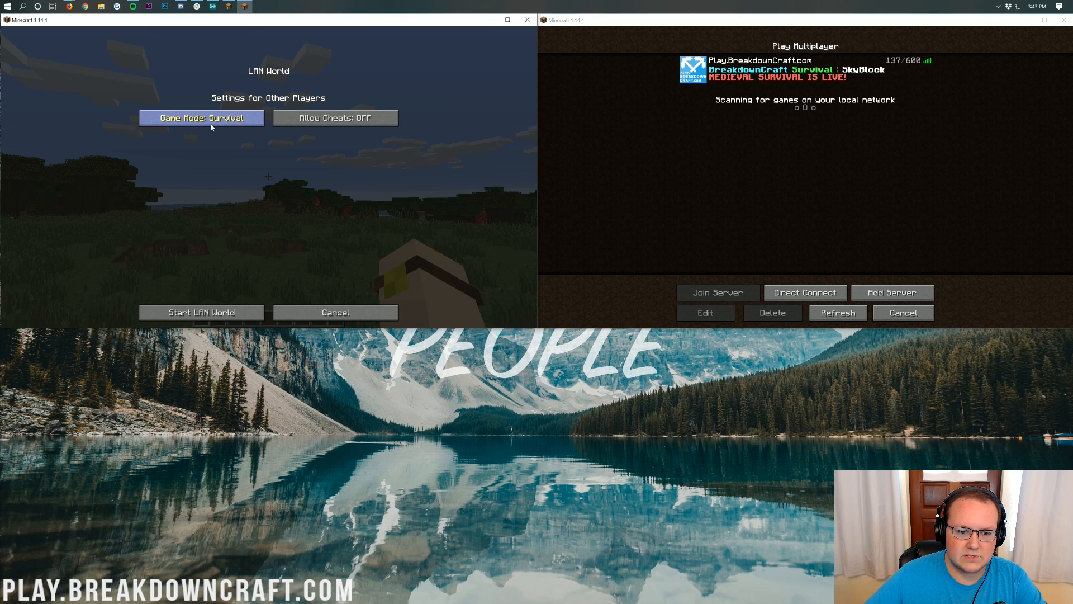
left_click(334, 117)
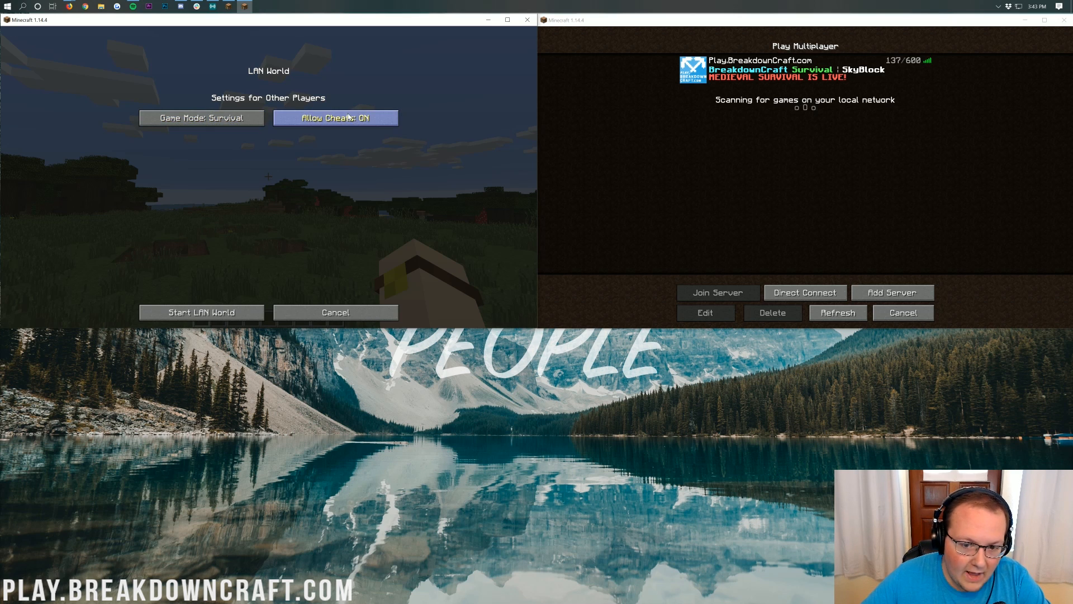
mouse_move(344, 144)
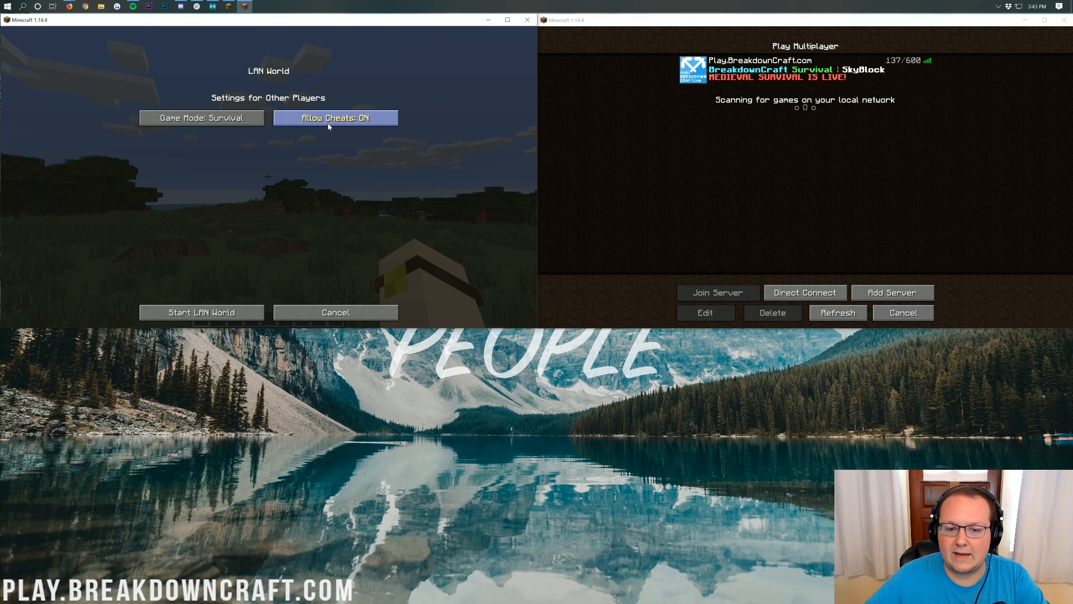
left_click(201, 312)
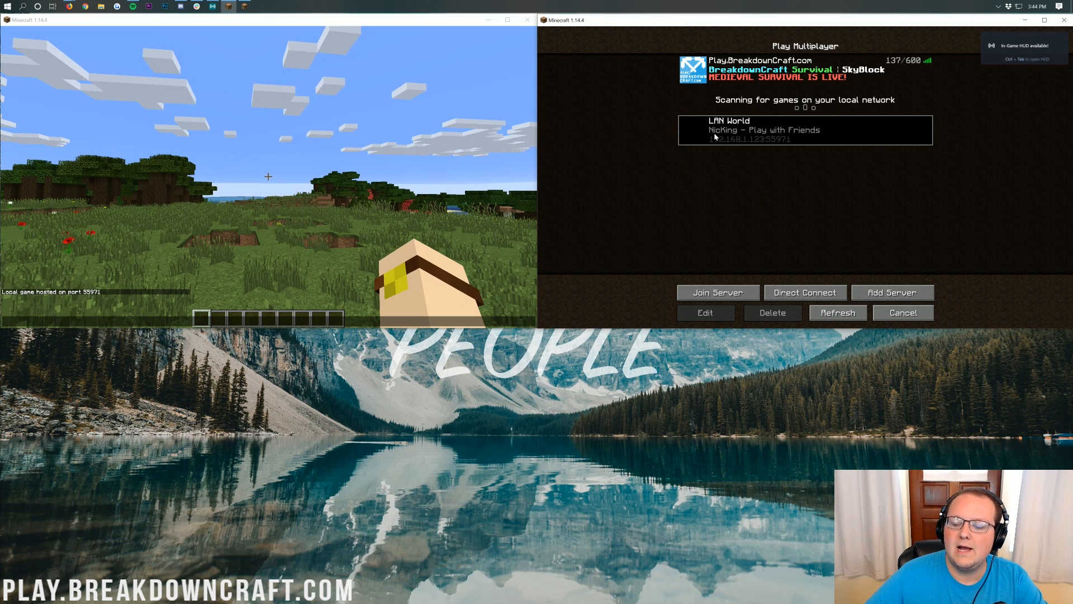
Join the LAN World from the second game's Multiplayer list
left_click(838, 313)
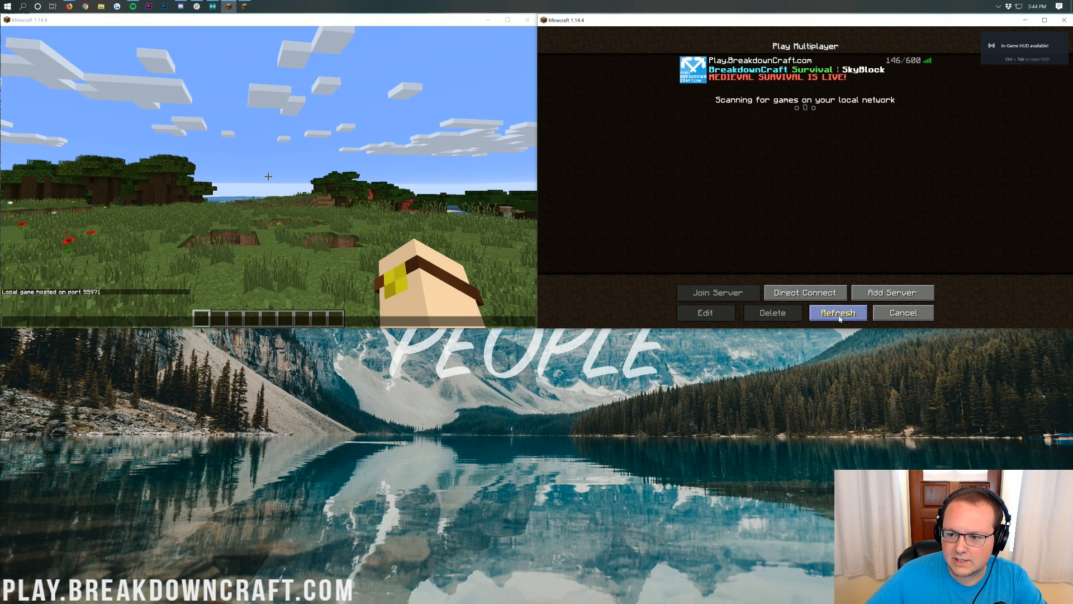
left_click(838, 313)
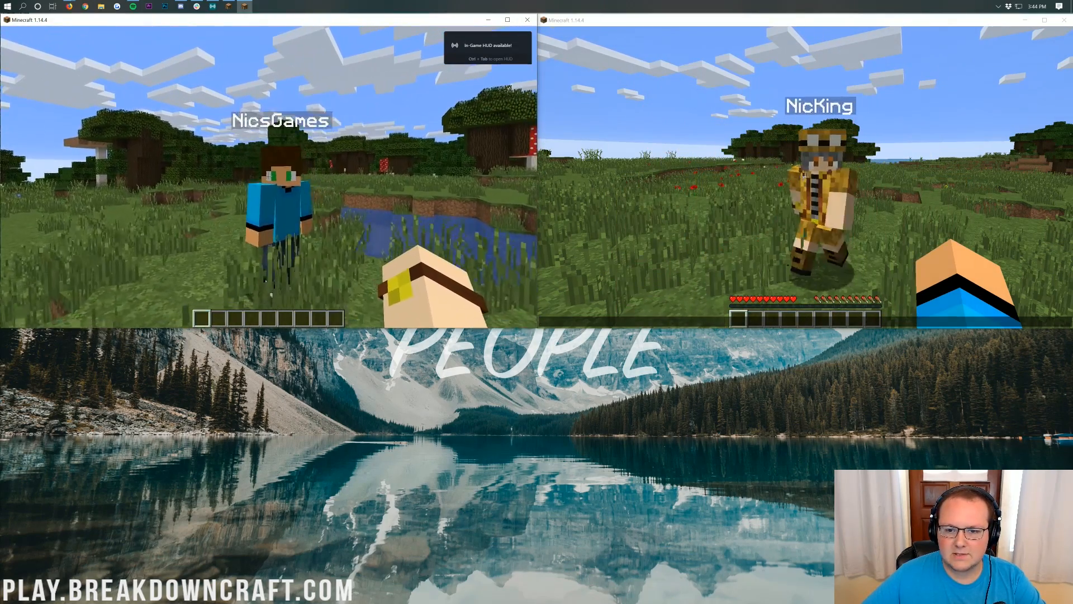
key("e")
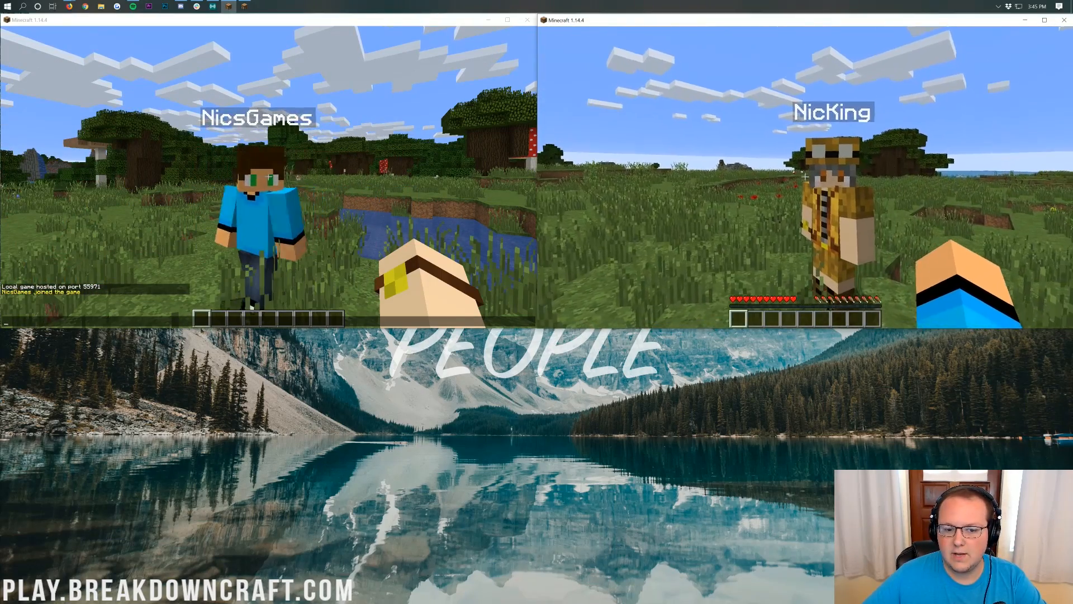
Save and quit the hosted world, then close both Minecraft windows
key("Escape")
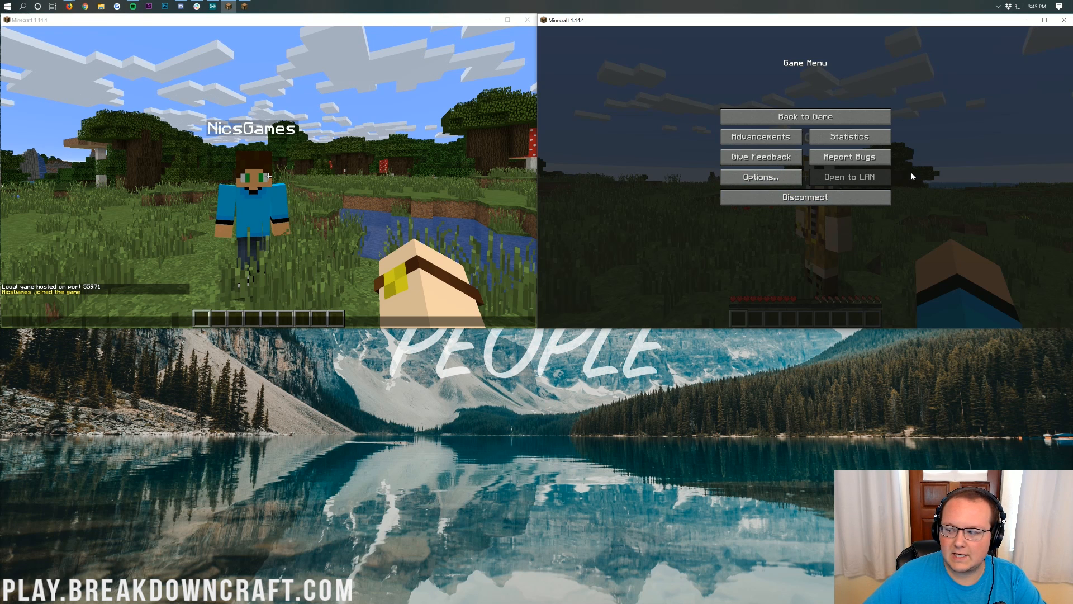
mouse_move(573, 198)
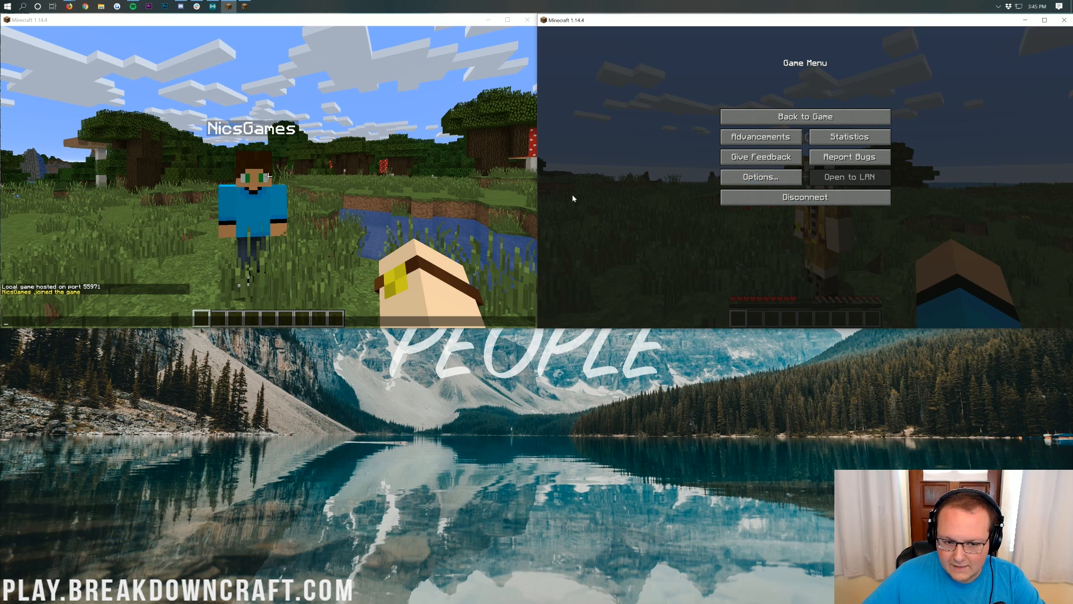
left_click(805, 117)
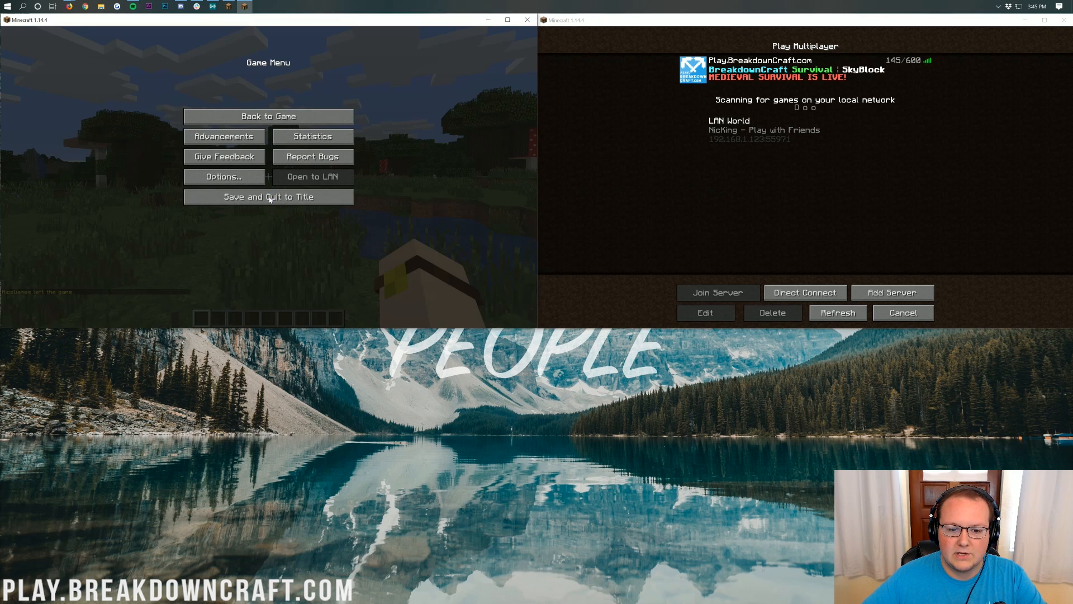
left_click(268, 197)
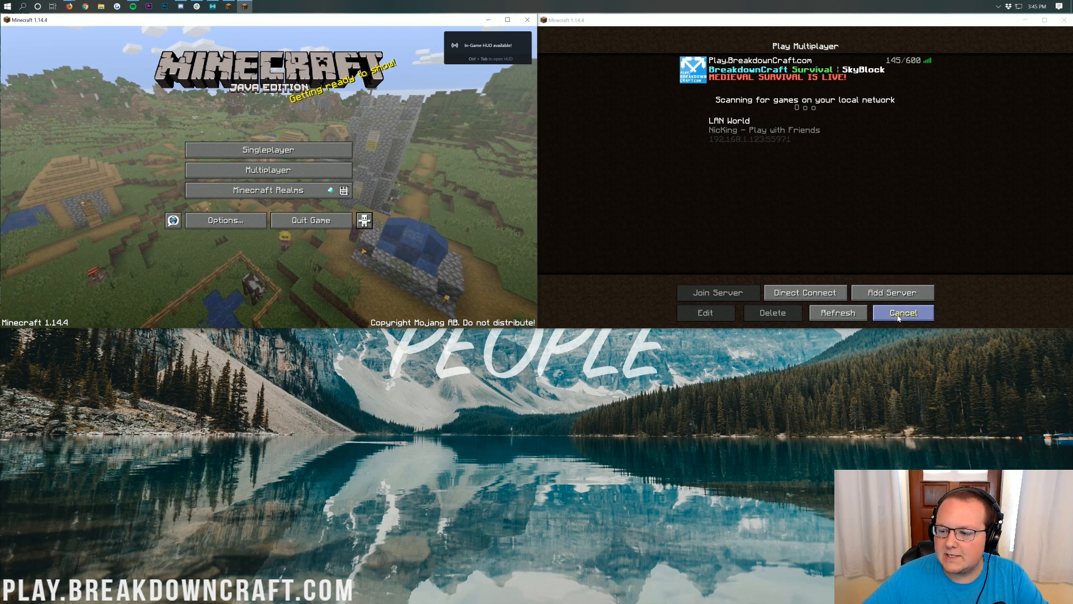
left_click(902, 313)
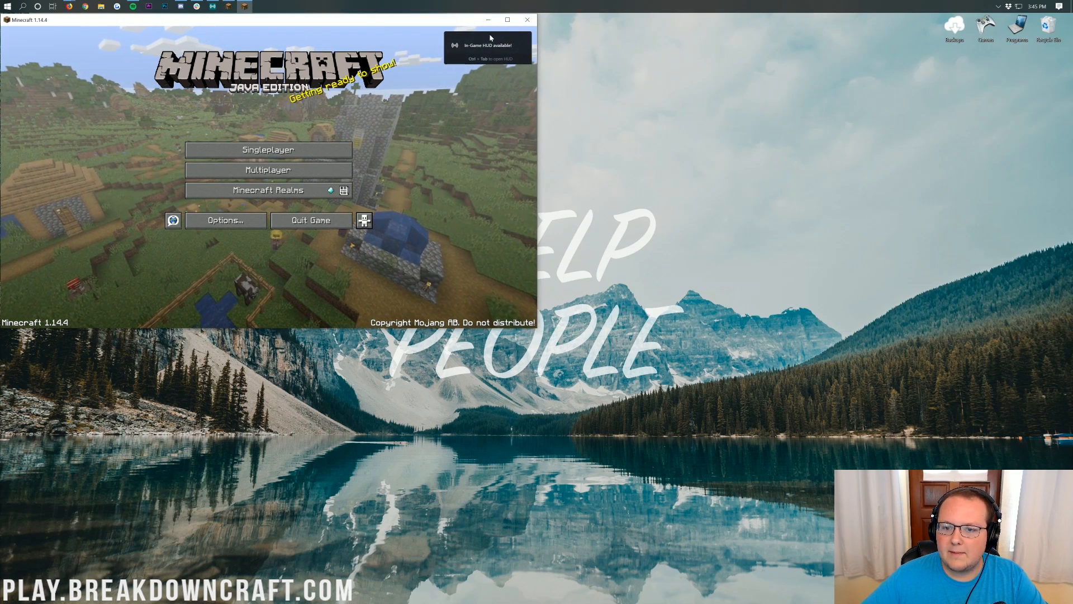
left_click(527, 19)
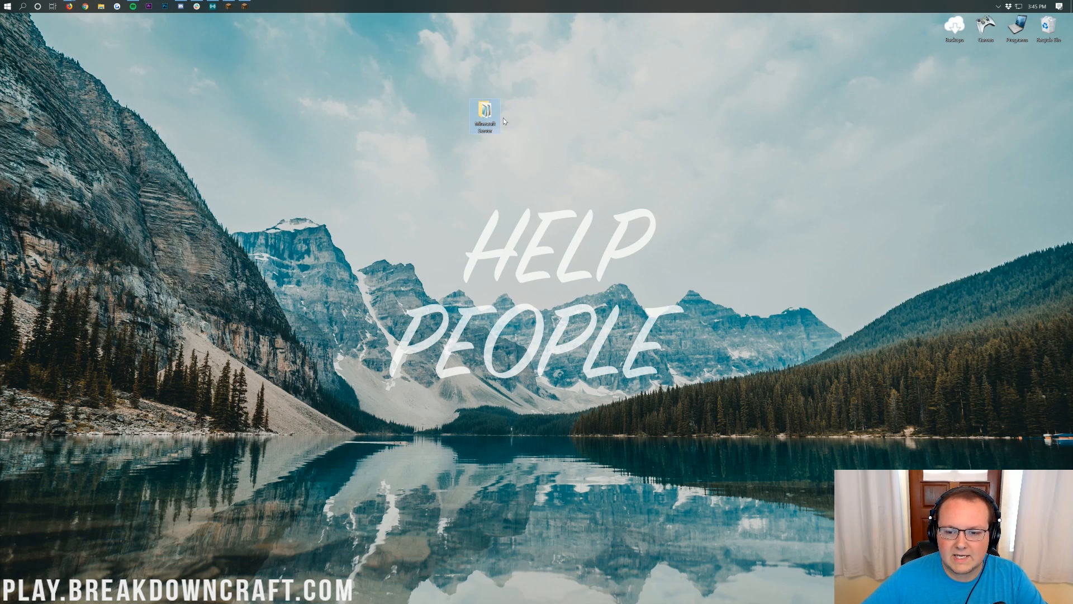
Open the Minecraft Server folder from the desktop in File Explorer
double_click(484, 114)
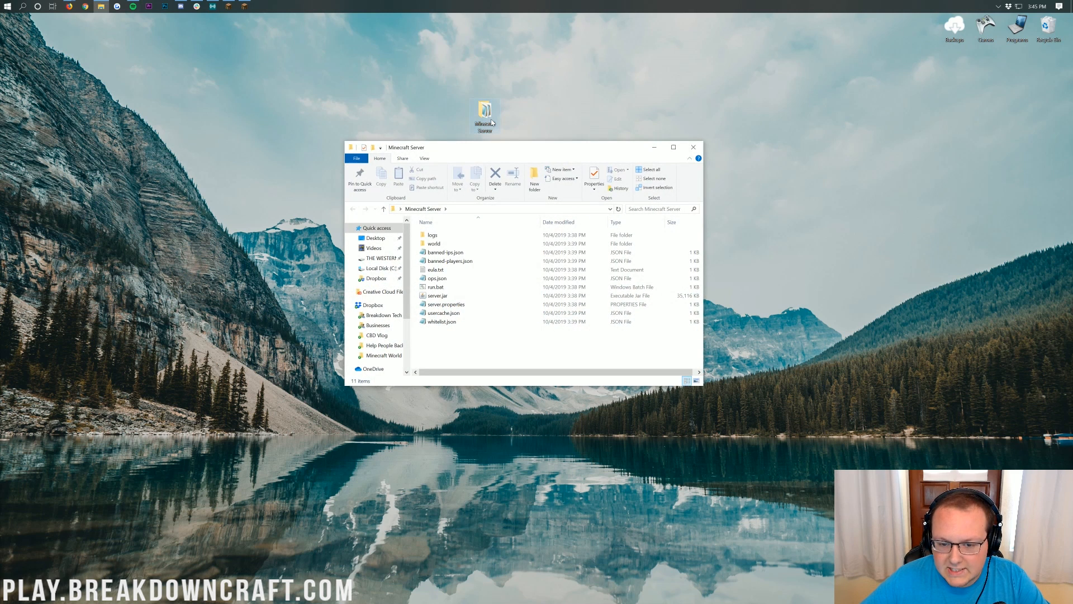
left_click(433, 243)
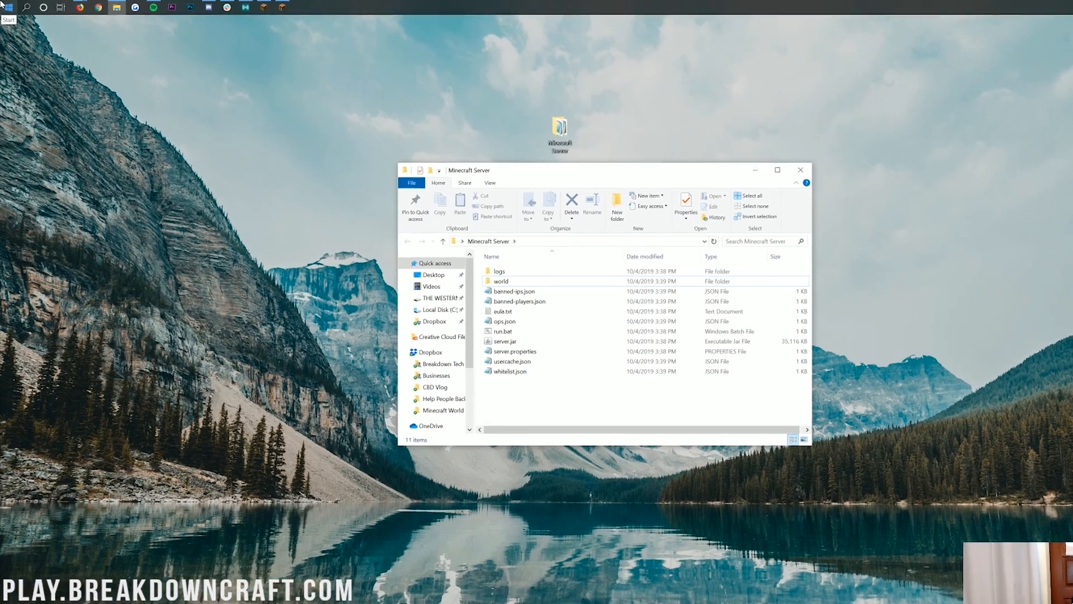
Open %appdata% via Run and browse into .minecraft\saves
left_click(8, 13)
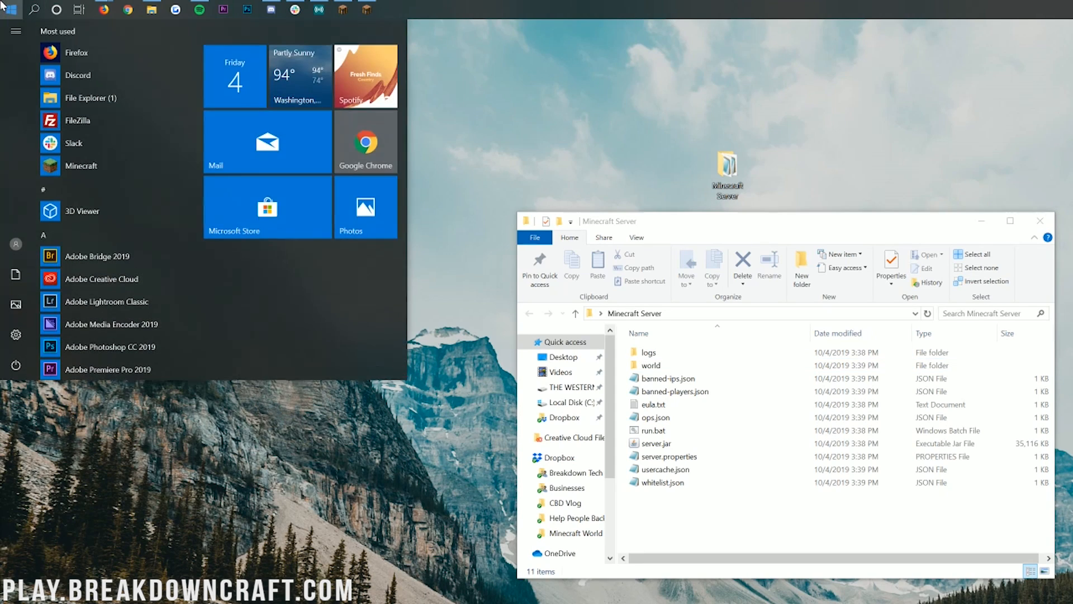
type("run")
type("%appdata%")
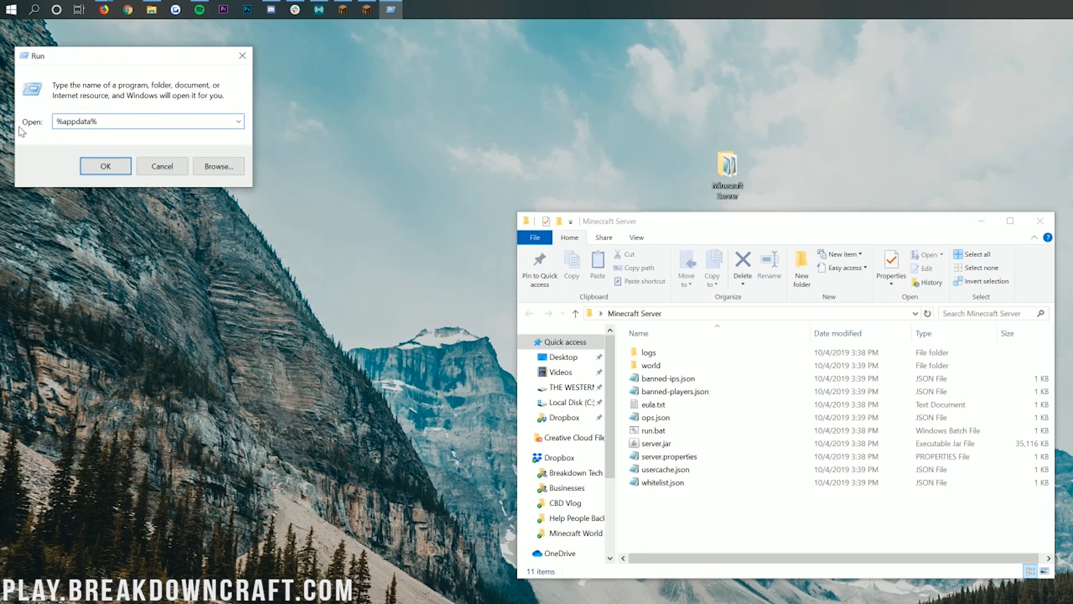
left_click(105, 166)
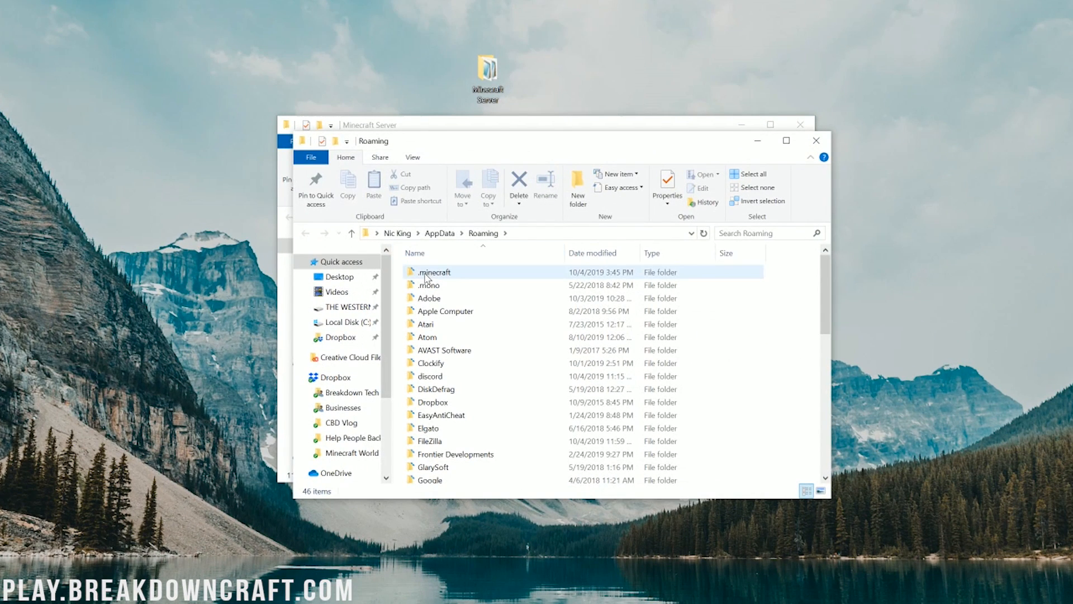
double_click(434, 272)
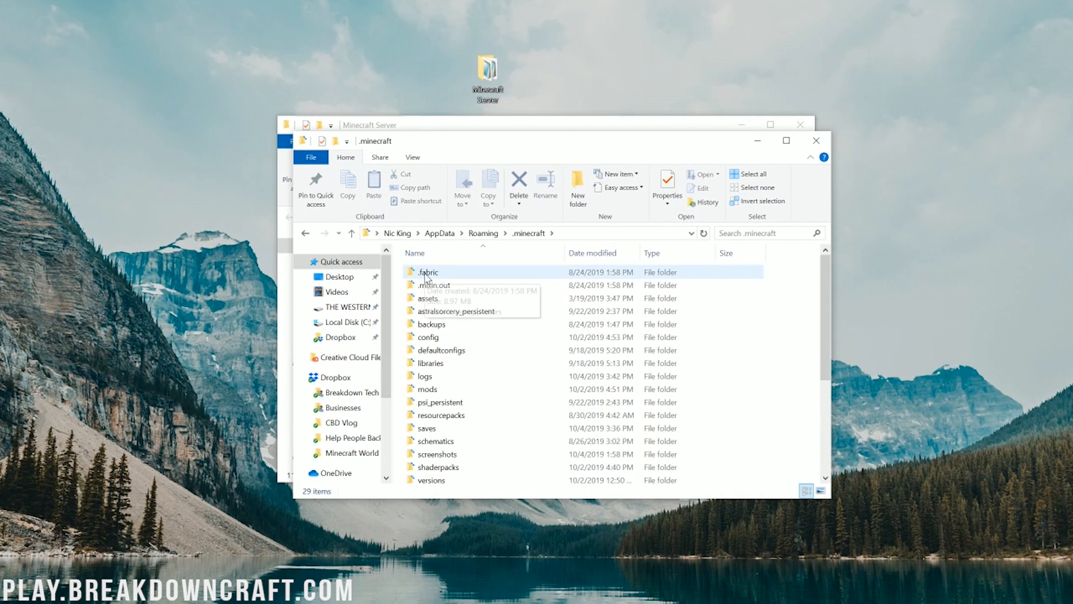
double_click(427, 428)
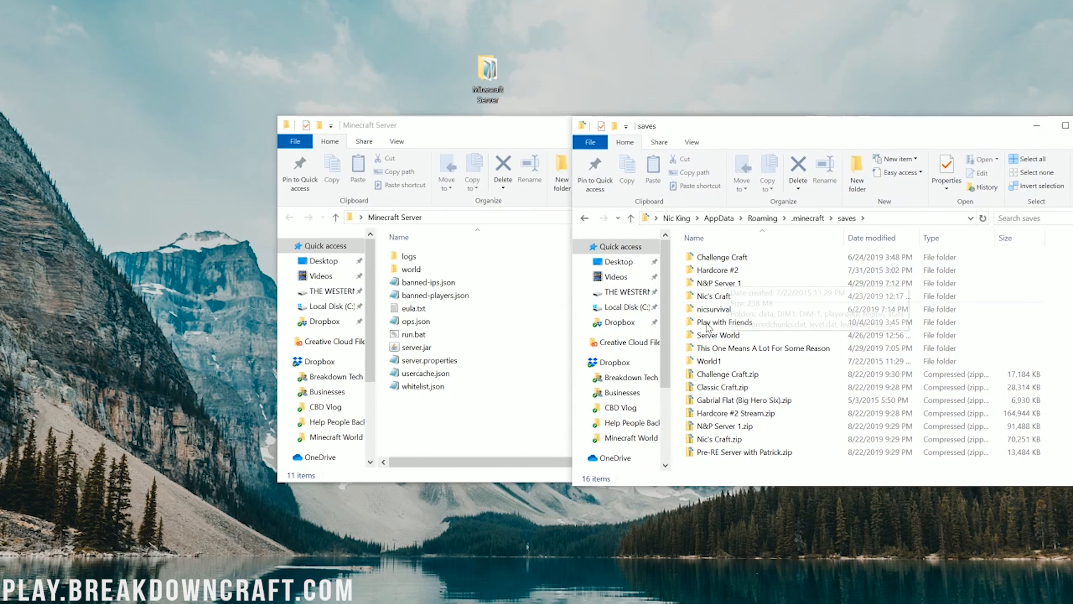
Open the Play with Friends world folder beside the server's empty world folder
left_click(723, 322)
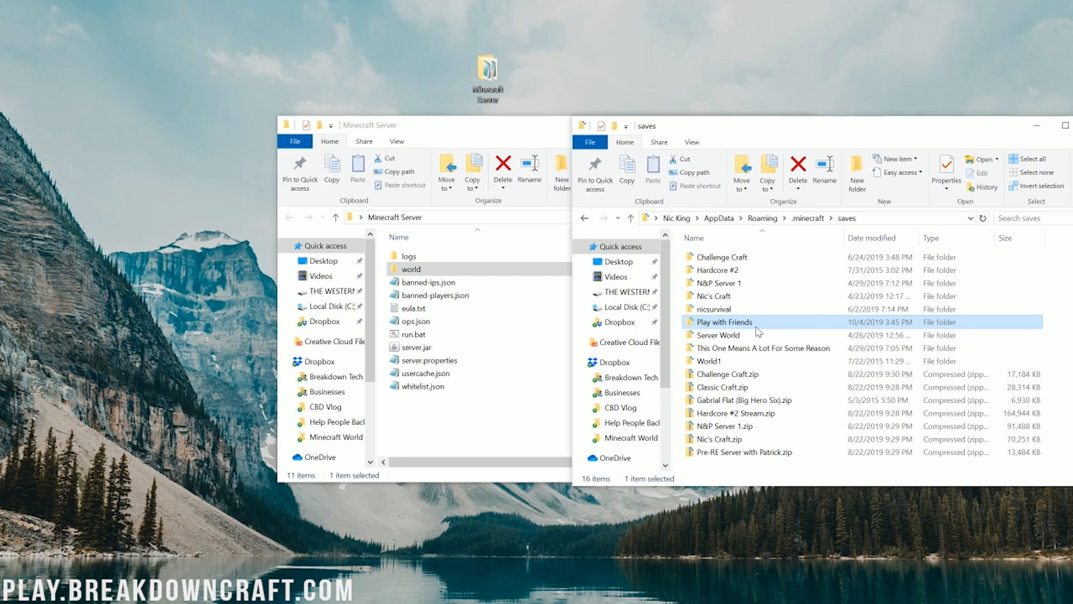
double_click(723, 322)
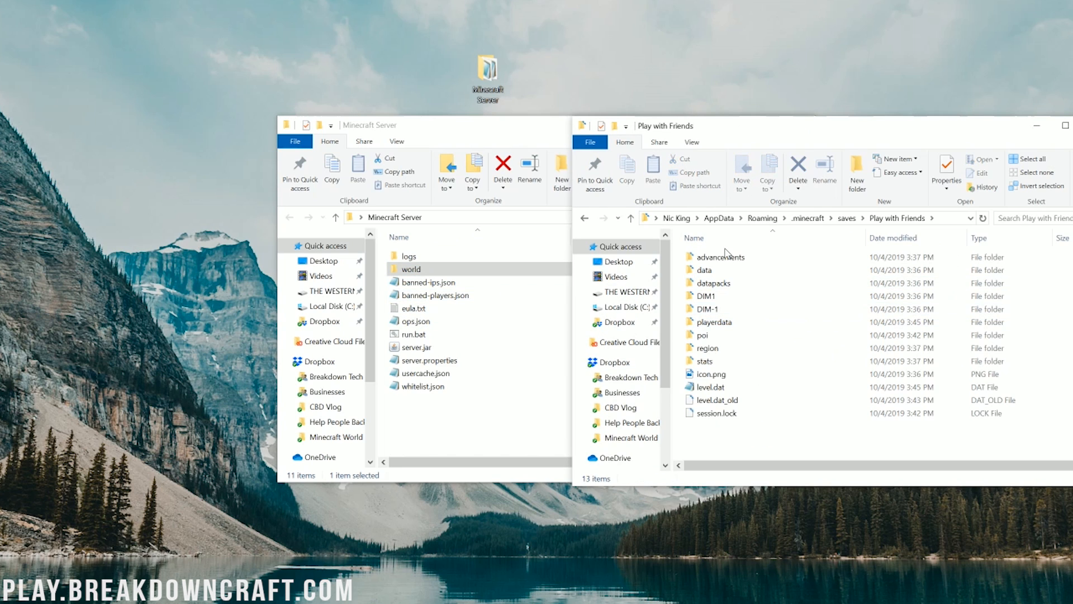
left_click(709, 308)
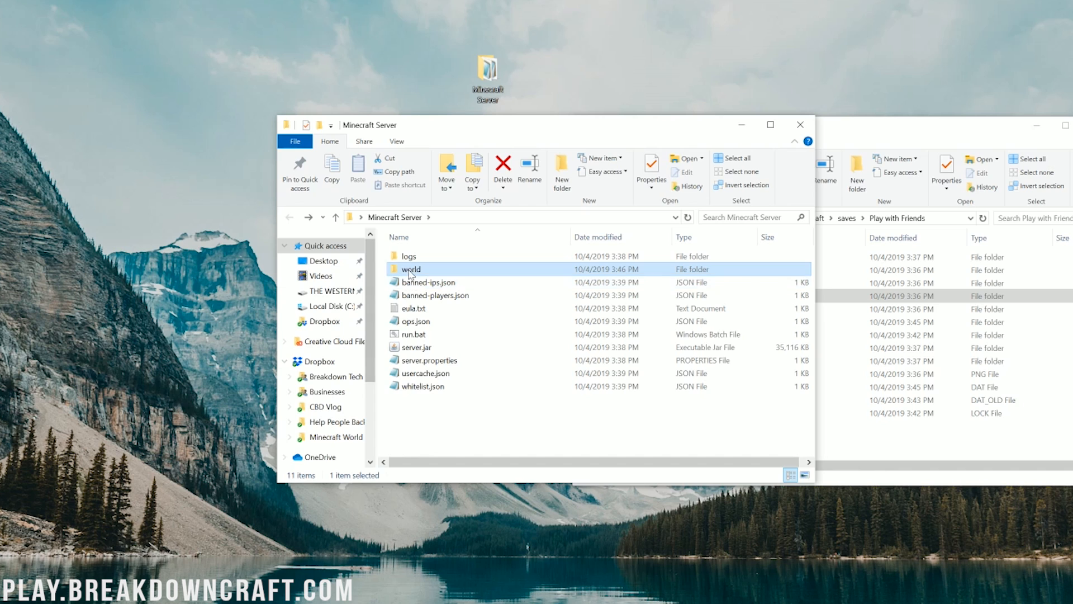
double_click(411, 268)
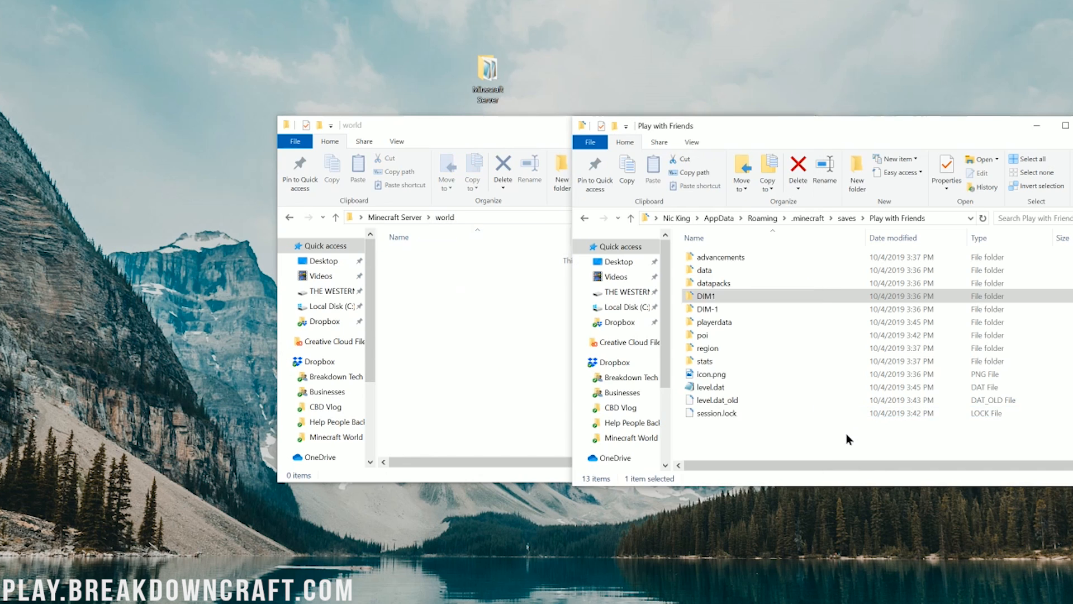
Copy all Play with Friends world files, including region and level.dat, into the server's world folder
key("ctrl+a")
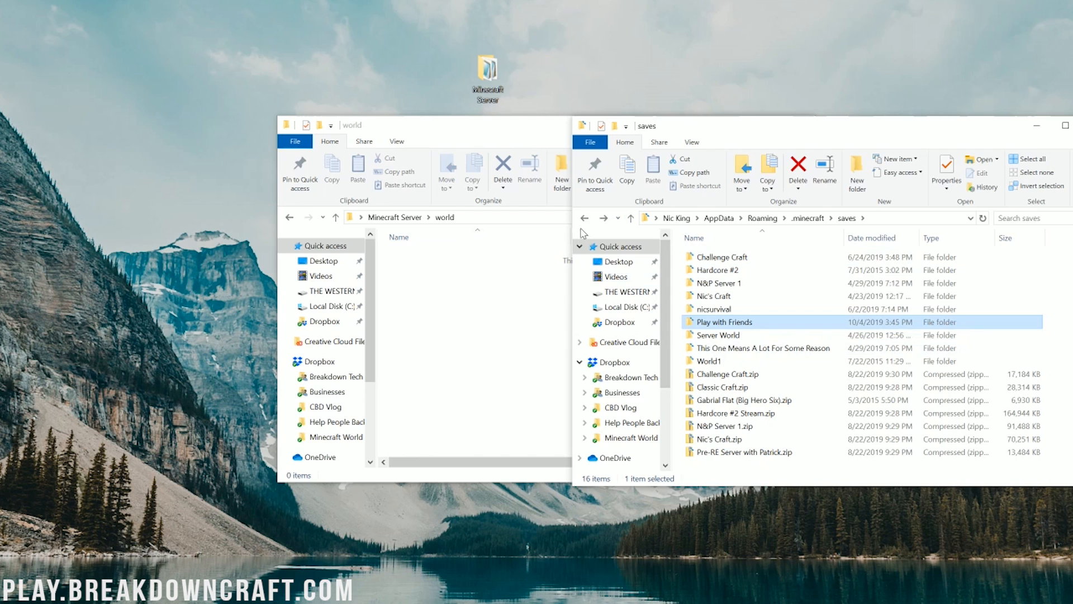
left_click(735, 413)
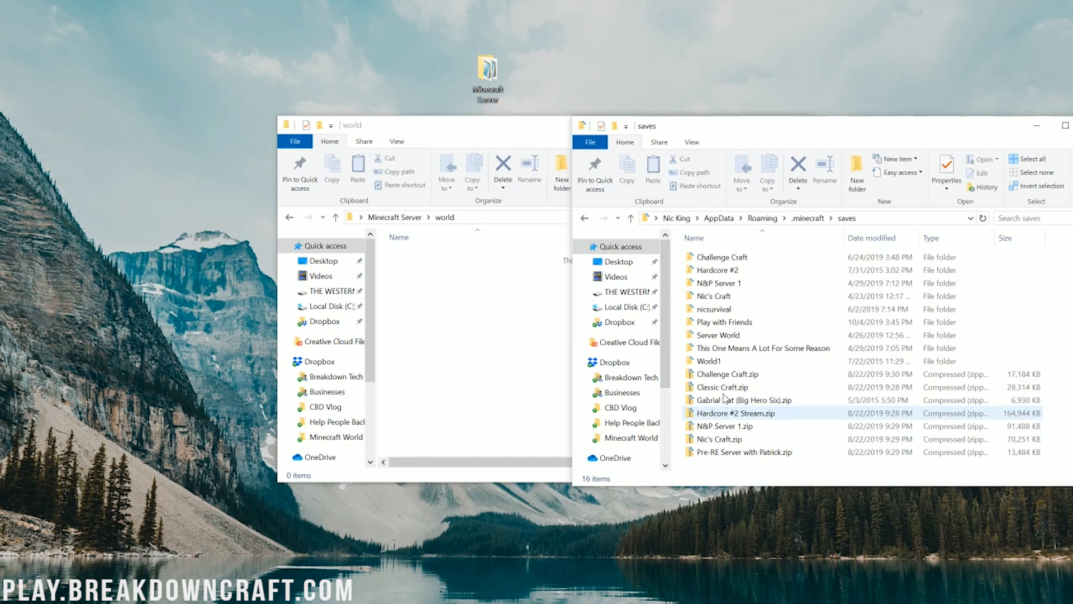
double_click(723, 322)
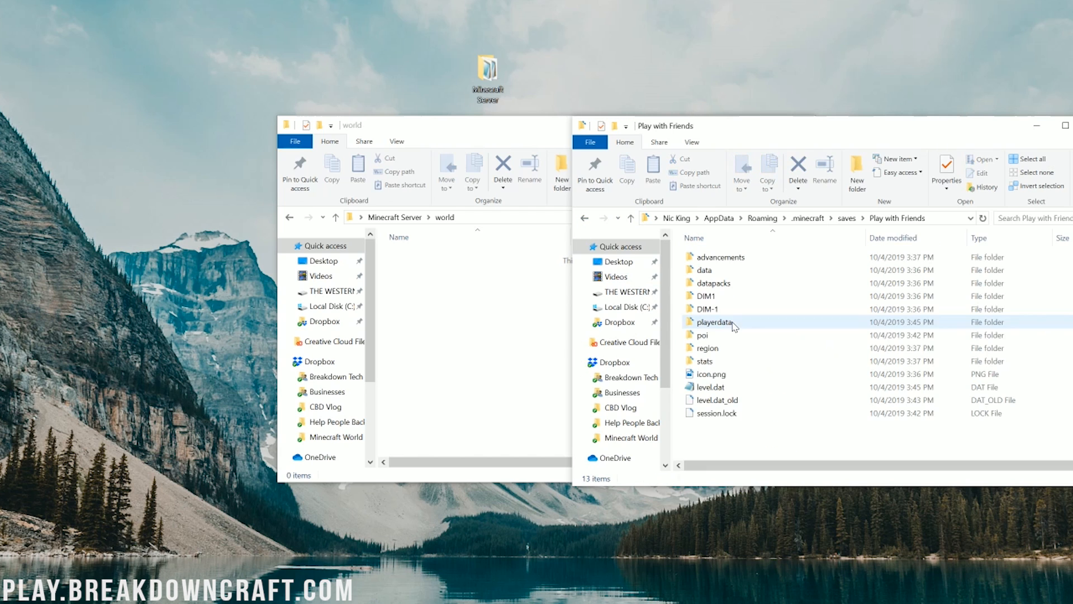
key("ctrl+a")
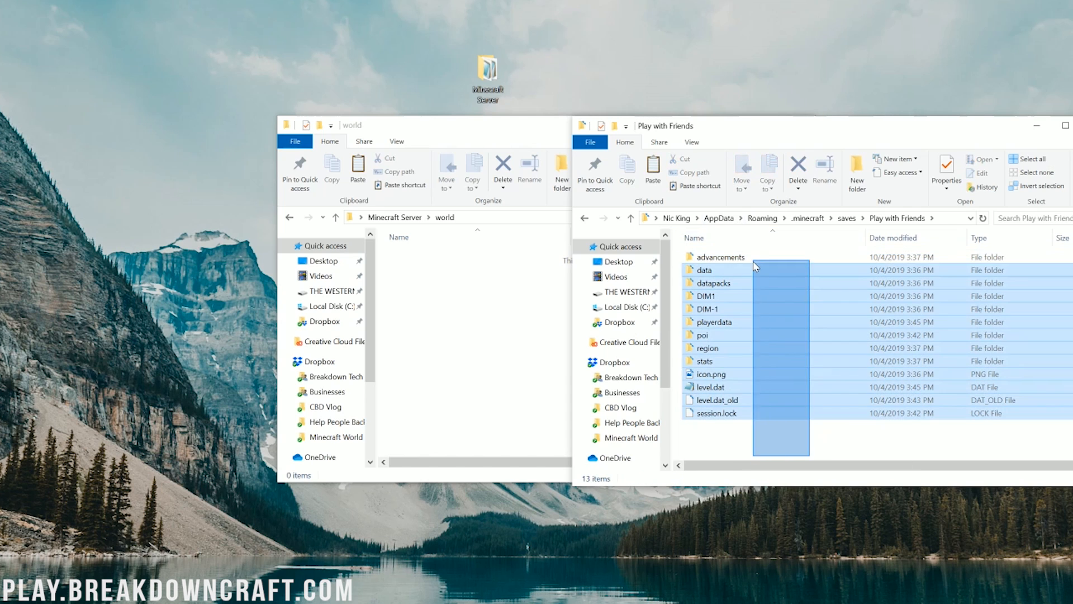
right_click(755, 265)
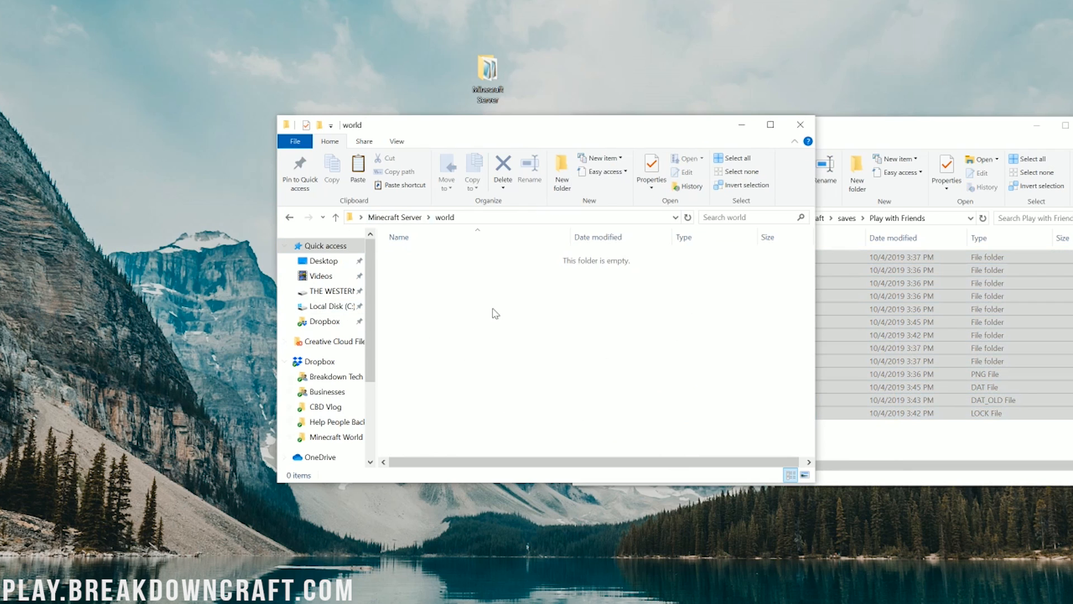
right_click(495, 312)
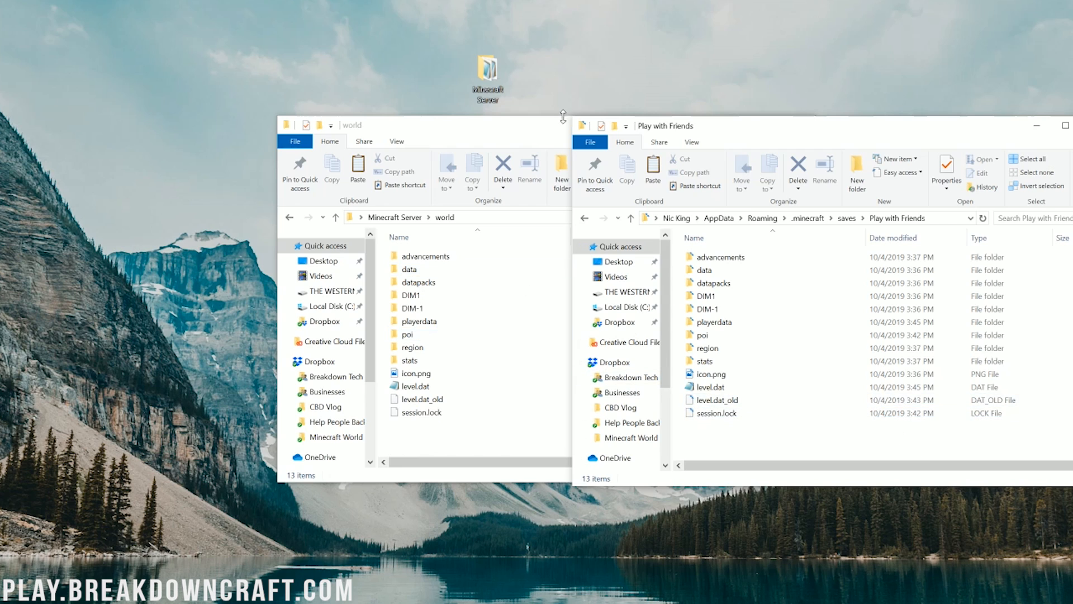
left_click(712, 374)
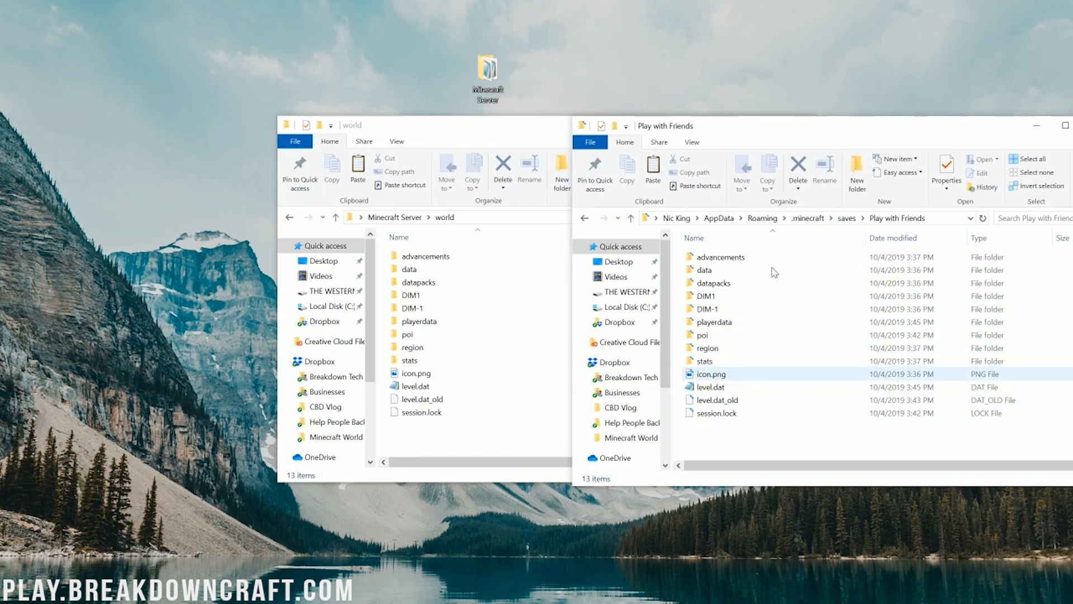
left_click(708, 296)
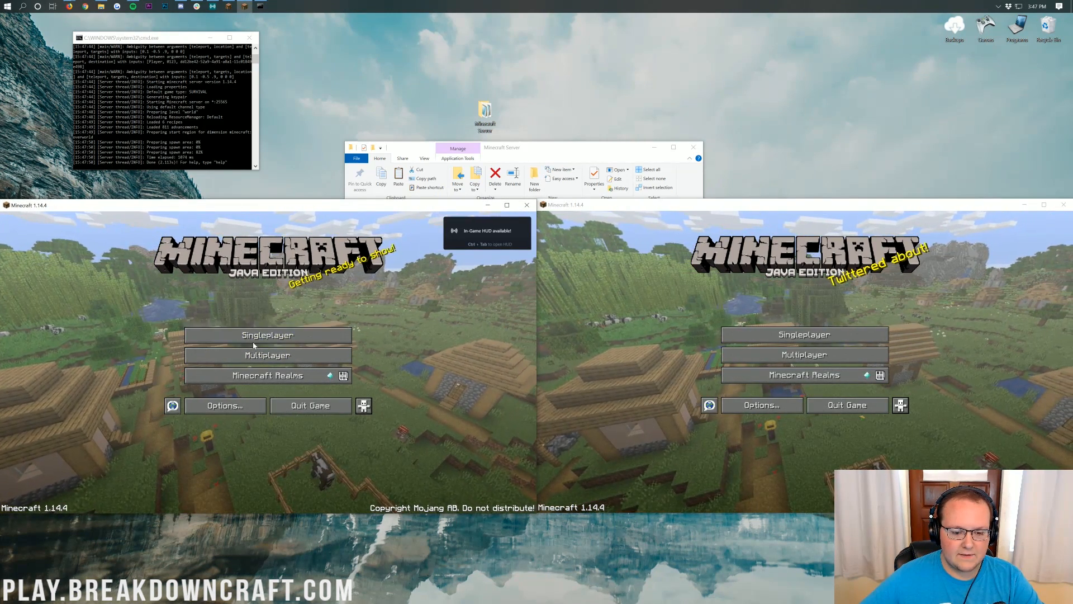
Direct-connect the first game to the local server's IP address and join
left_click(268, 355)
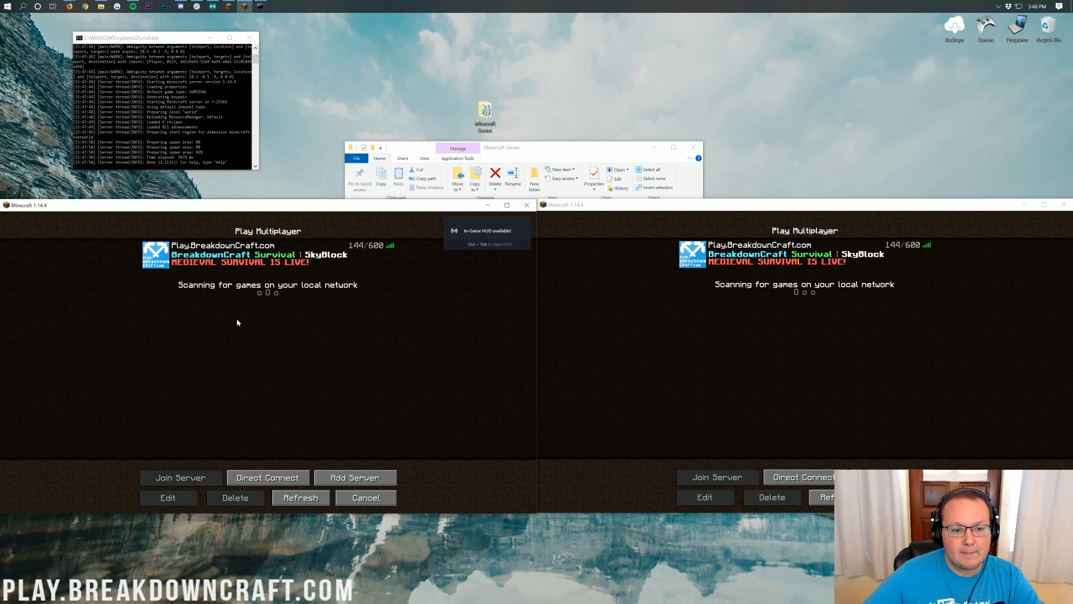
left_click(267, 477)
type("192.168.1.1")
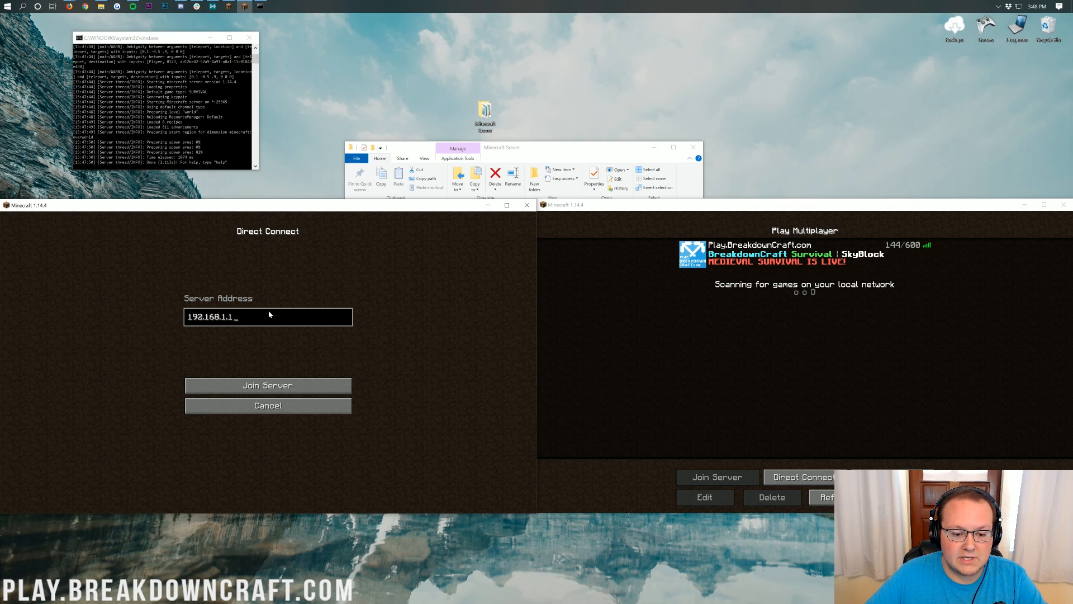
left_click(267, 384)
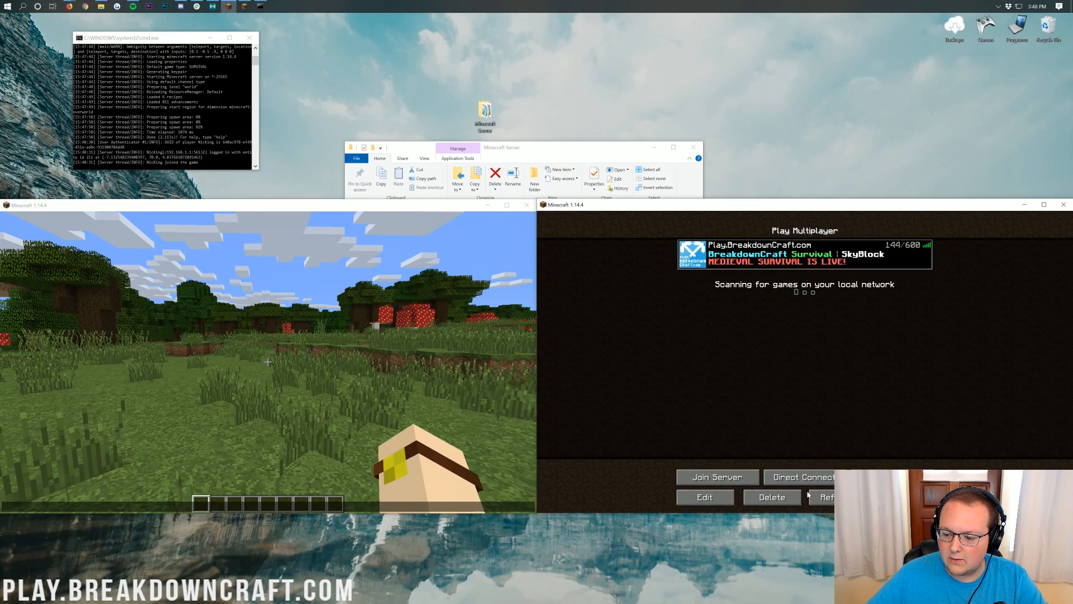
Direct-connect the second game to the local server and return to play
left_click(716, 477)
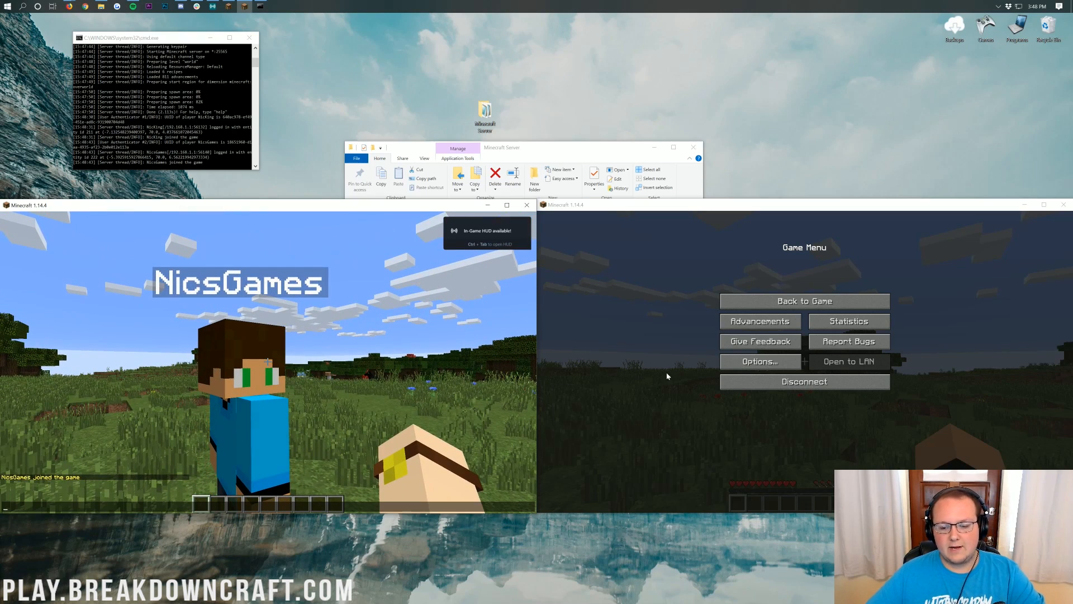
left_click(804, 301)
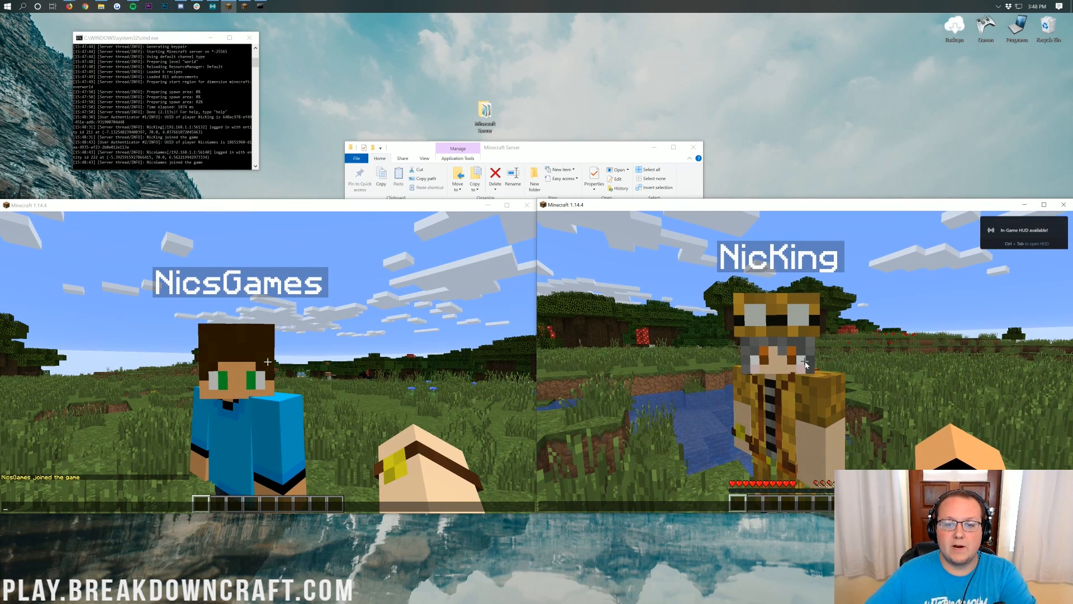